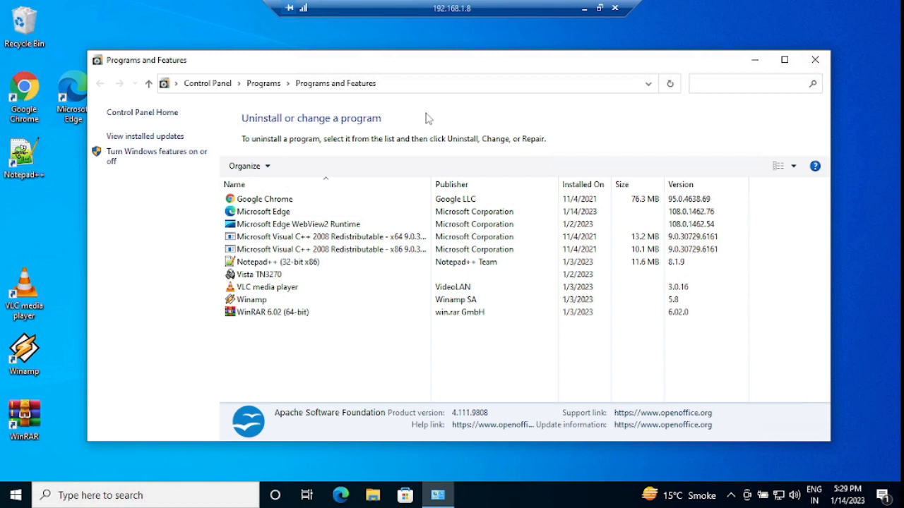
pyautogui.moveTo(446, 112)
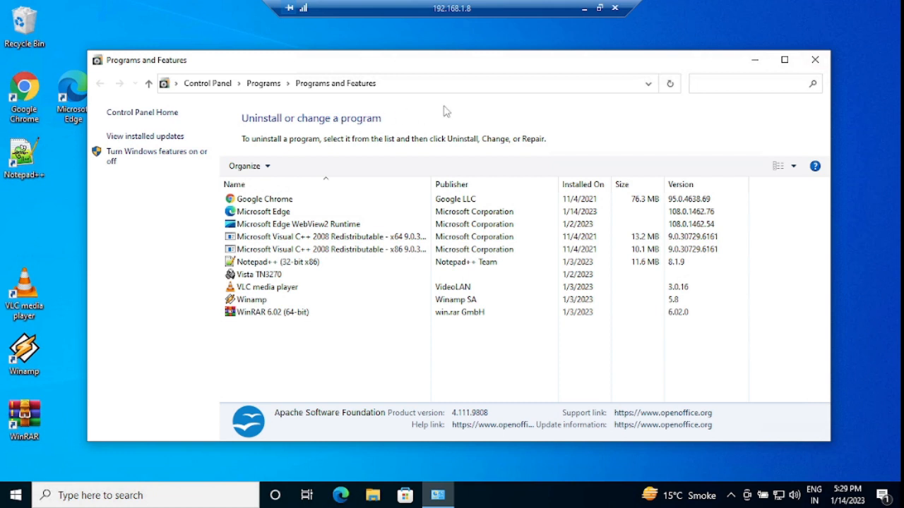
pyautogui.moveTo(401, 140)
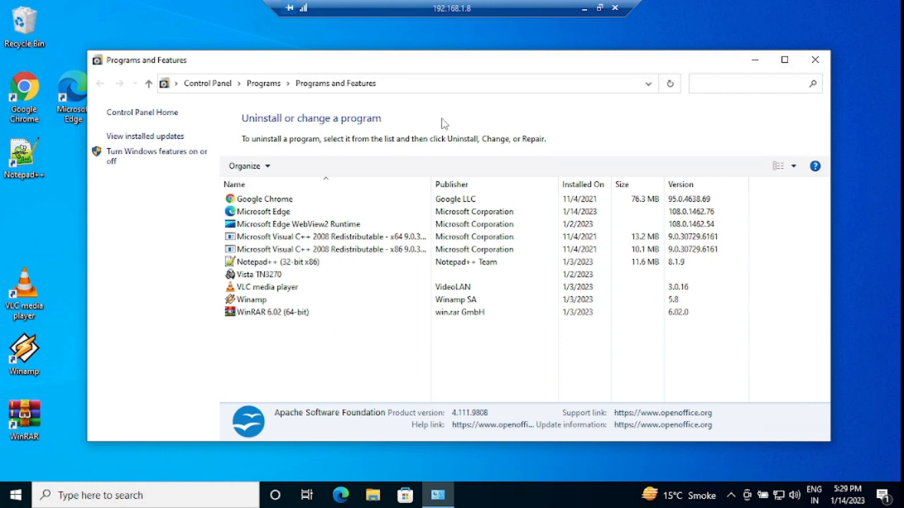
# Step: Launch Chrome from the taskbar and search Google for 'open office download'
pyautogui.click(324, 248)
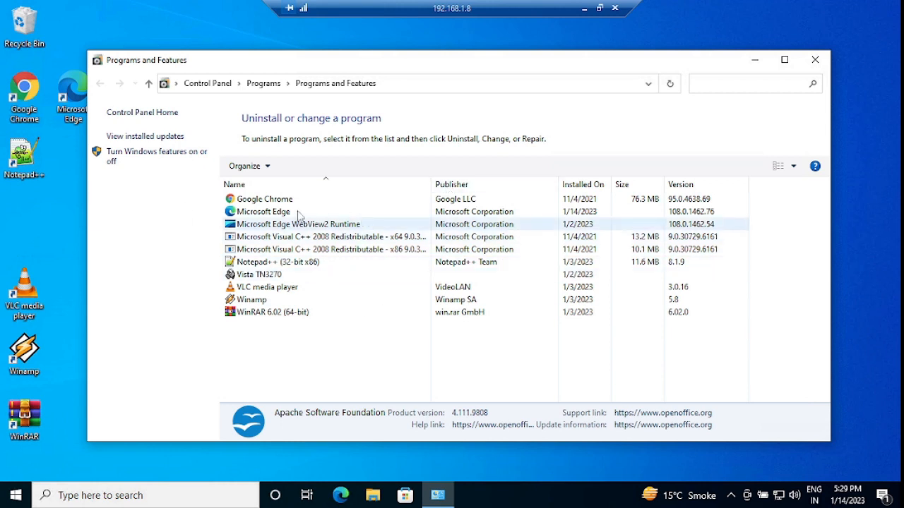
pyautogui.click(318, 248)
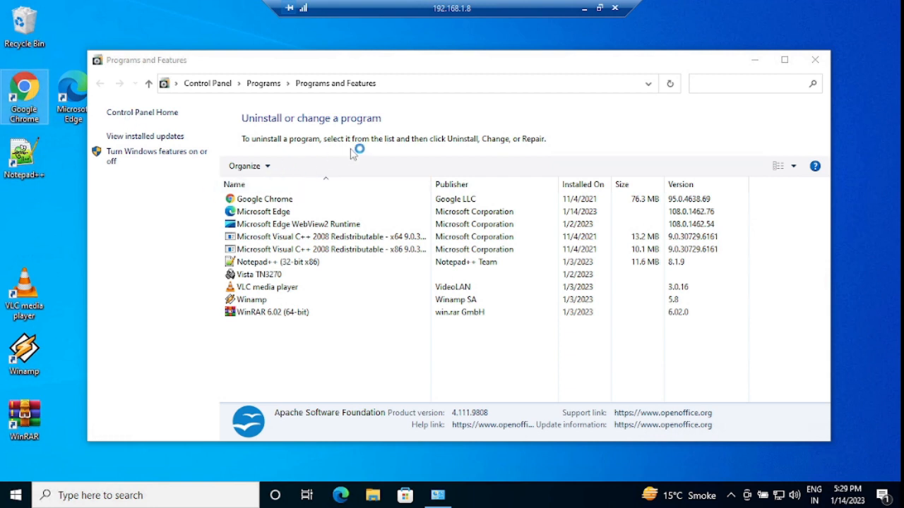
pyautogui.click(469, 494)
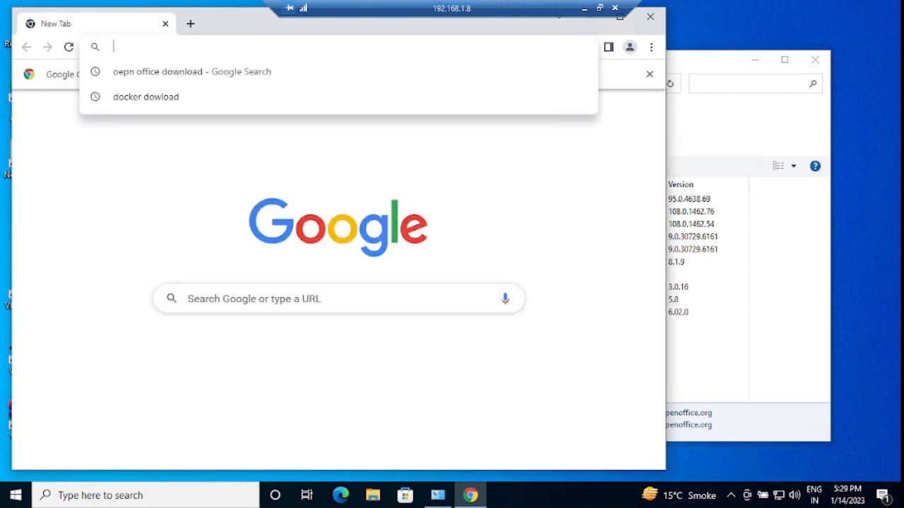
pyautogui.write('open office download')
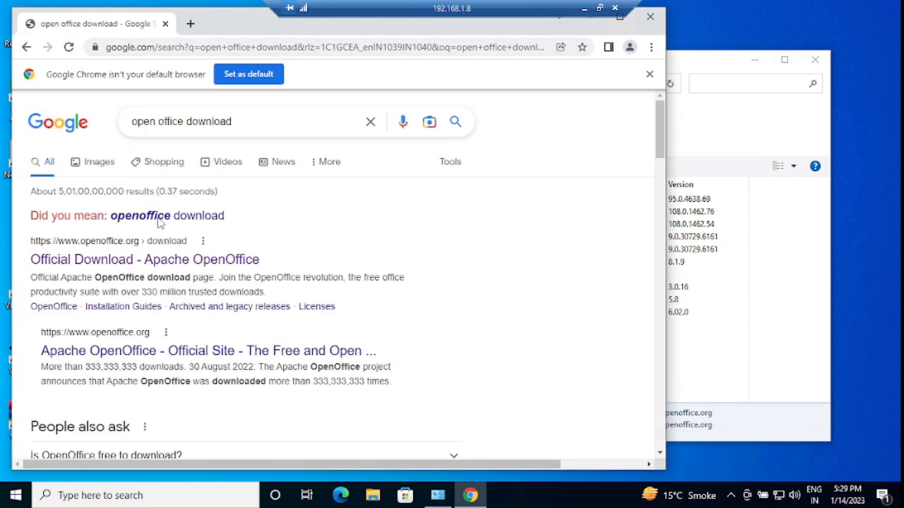
pyautogui.moveTo(119, 251)
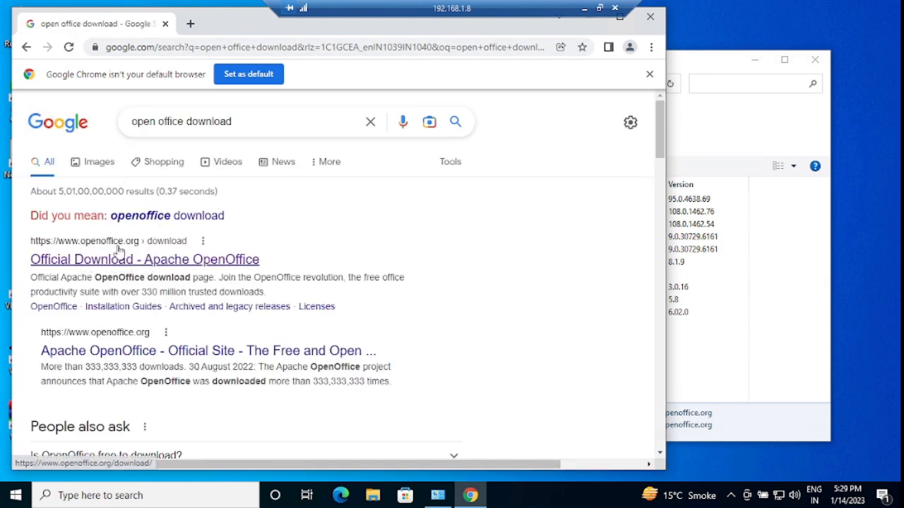
# Step: Choose Windows 32-bit (EXE), English [US], release 4.1.13 on the official Apache OpenOffice download page
pyautogui.click(144, 260)
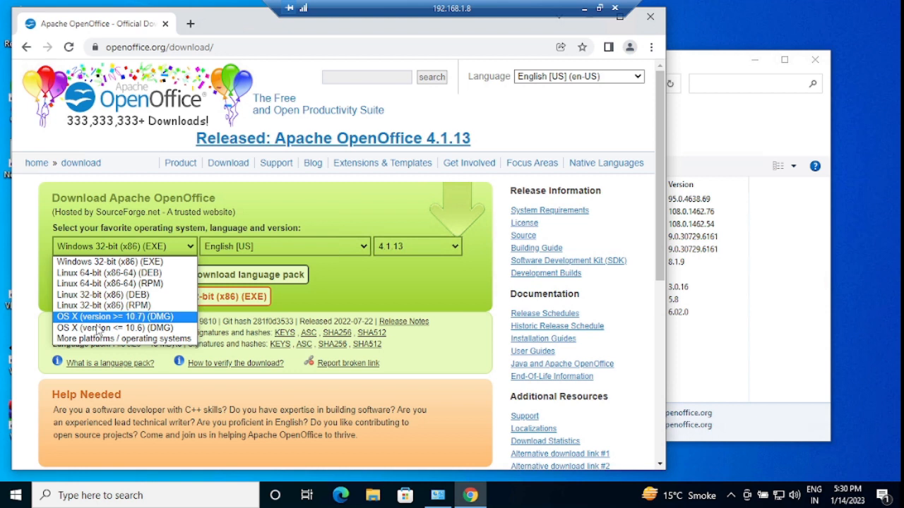
pyautogui.moveTo(104, 295)
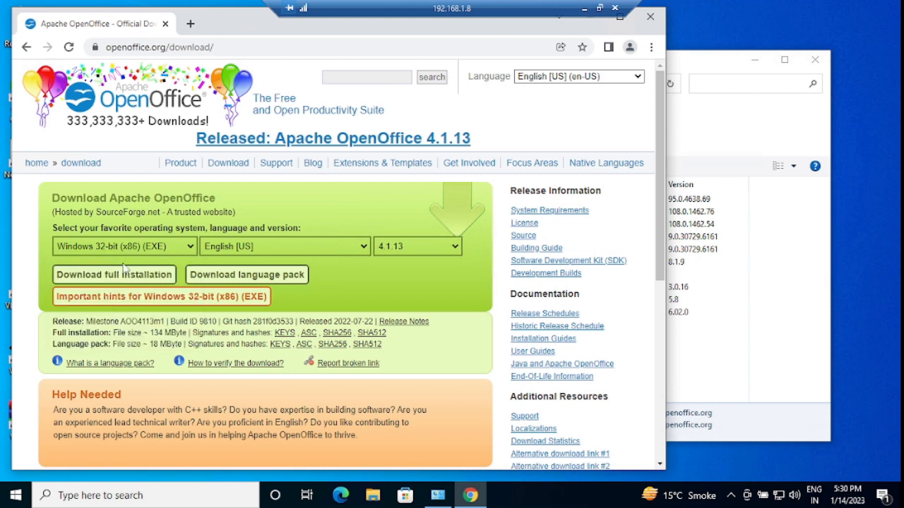
pyautogui.moveTo(346, 271)
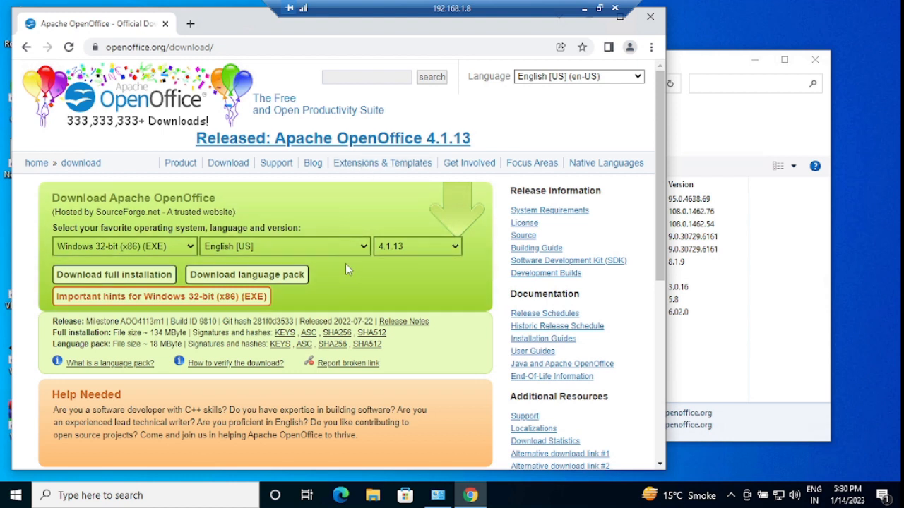
pyautogui.moveTo(356, 253)
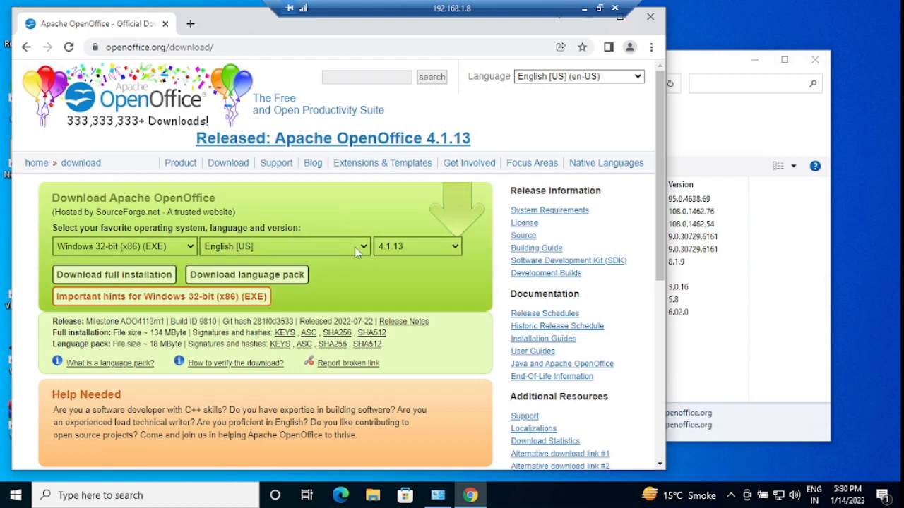
pyautogui.click(284, 246)
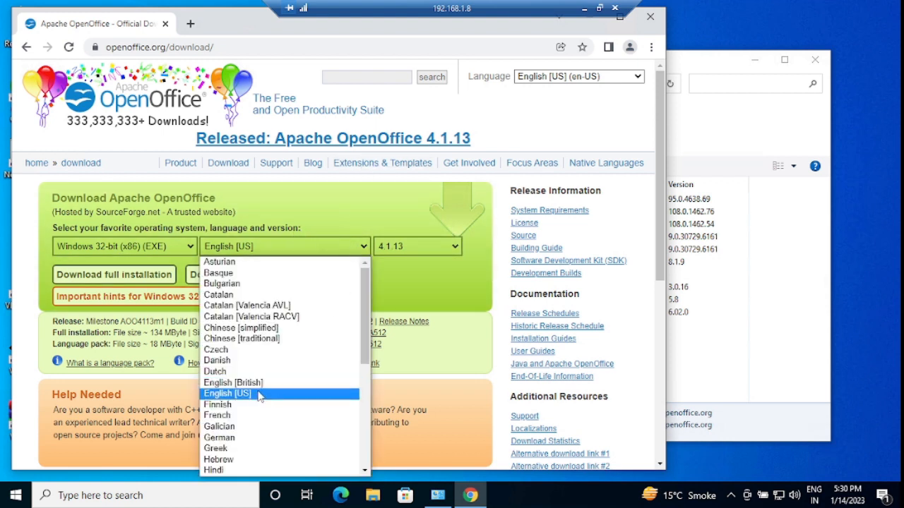
pyautogui.click(226, 393)
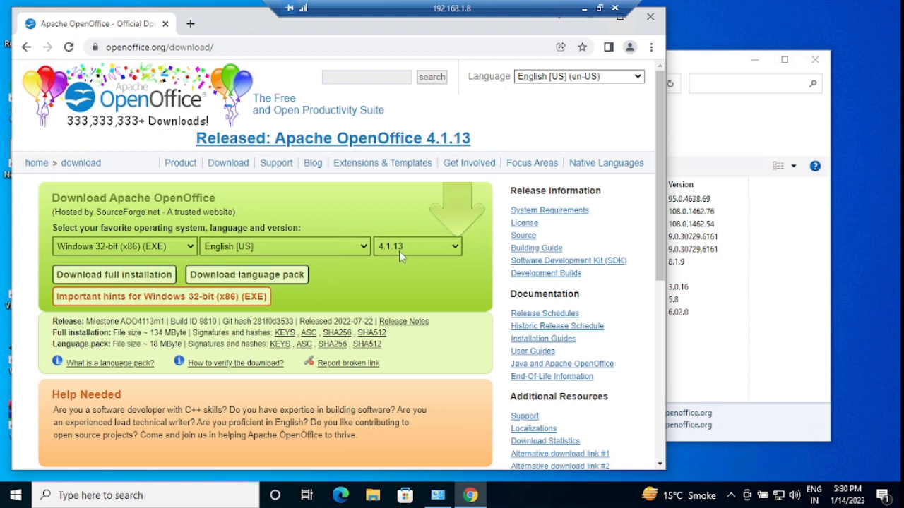
pyautogui.moveTo(411, 248)
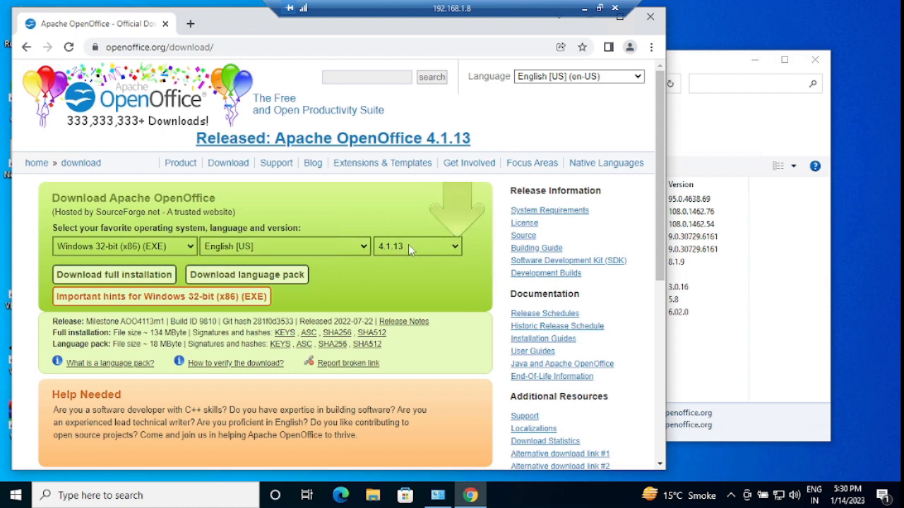
pyautogui.click(417, 246)
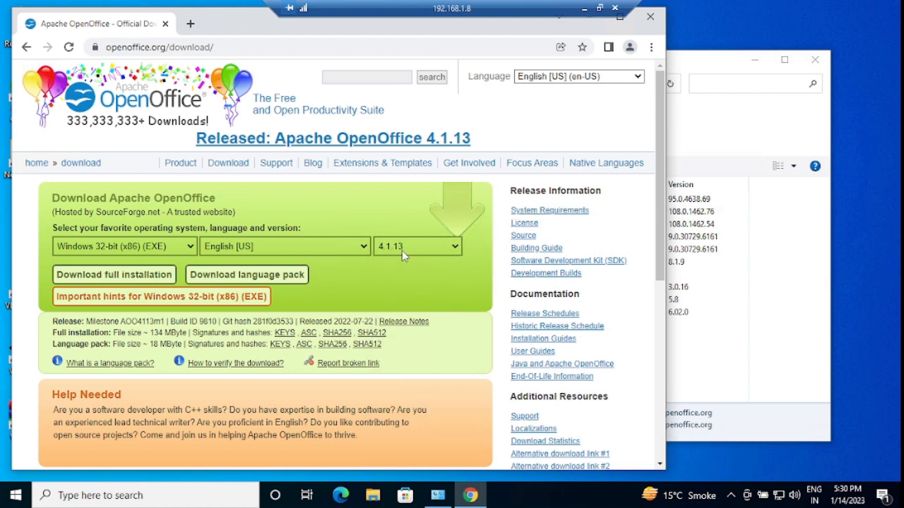
pyautogui.moveTo(324, 285)
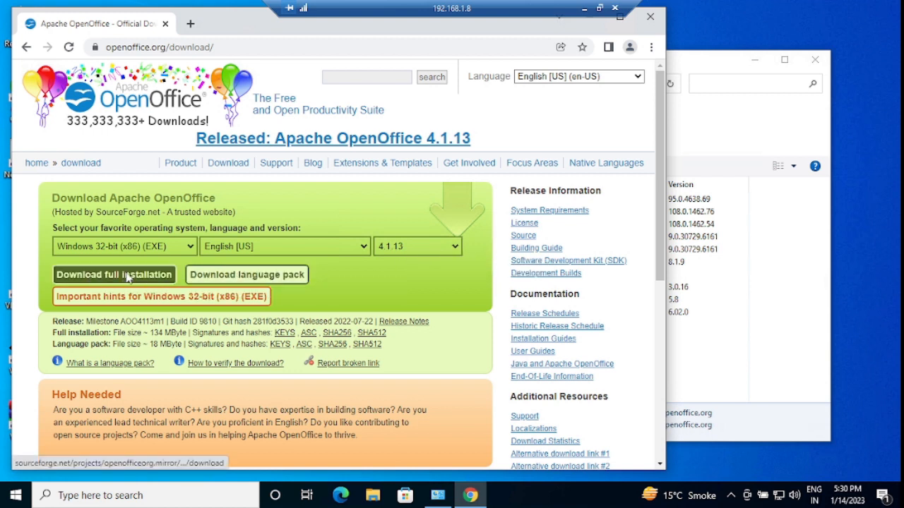
# Step: Download the full OpenOffice 4.1.13 Windows installer from SourceForge and view Chrome's downloads list
pyautogui.click(113, 274)
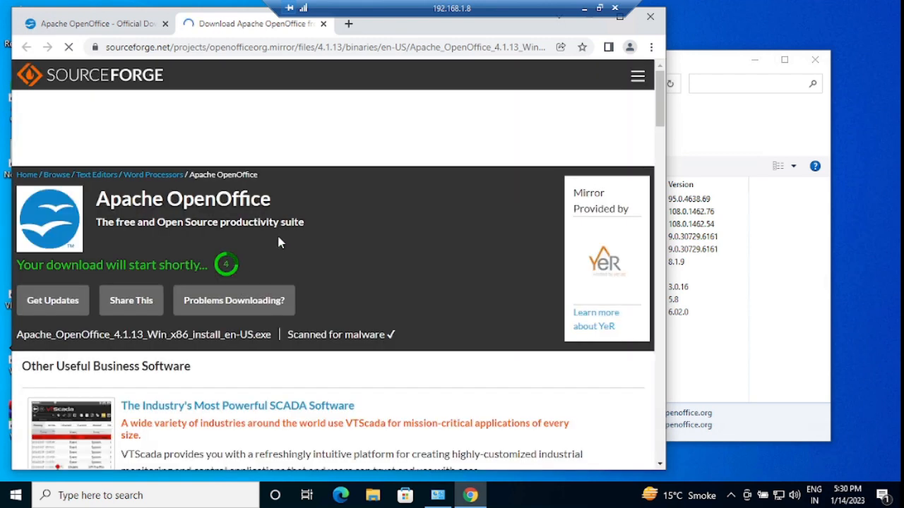
pyautogui.moveTo(226, 273)
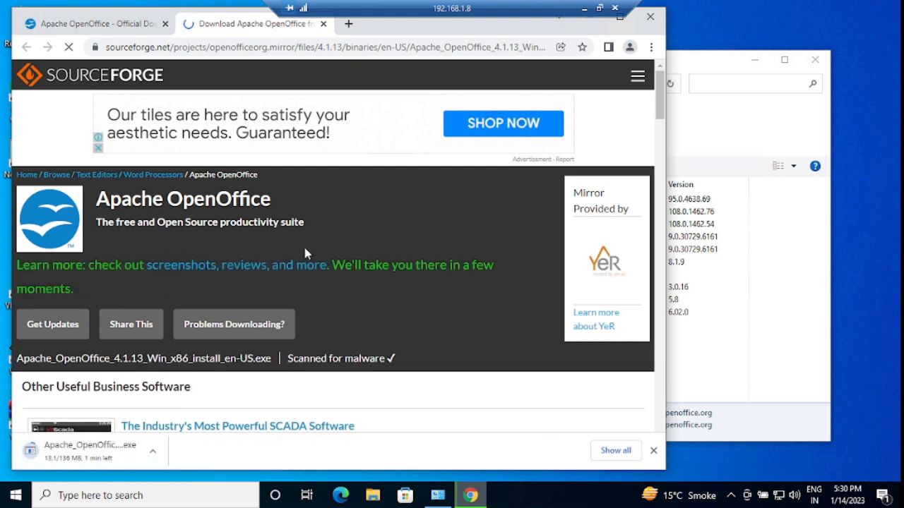
pyautogui.click(616, 451)
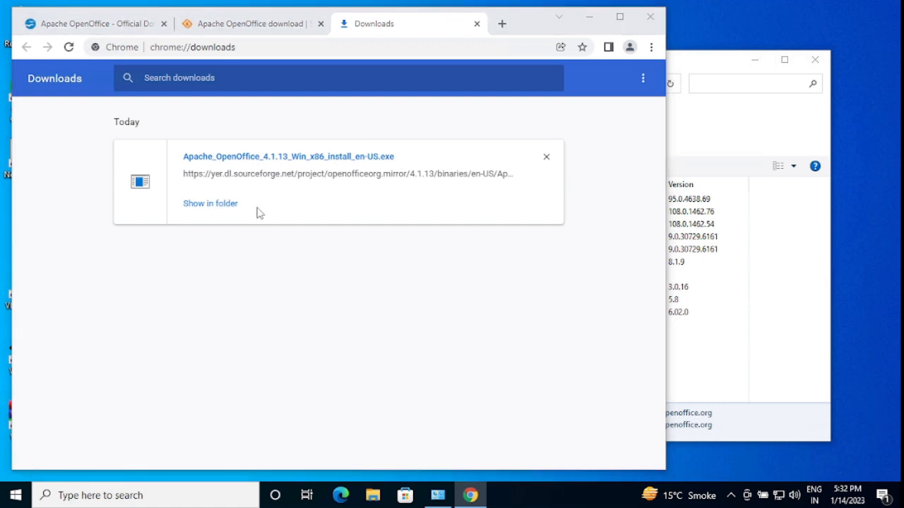
# Step: Show the downloaded OpenOffice 4.1.13 installer in the Downloads folder and open its context menu
pyautogui.click(210, 203)
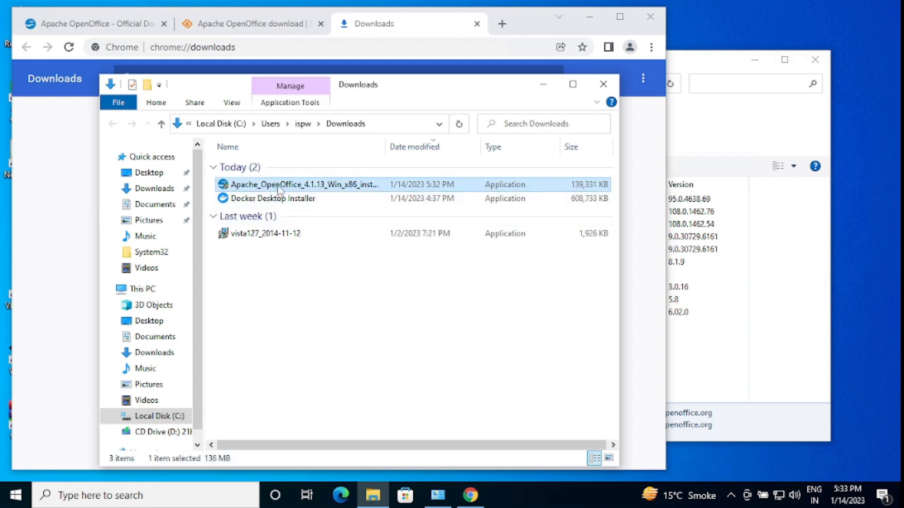
pyautogui.rightClick(304, 184)
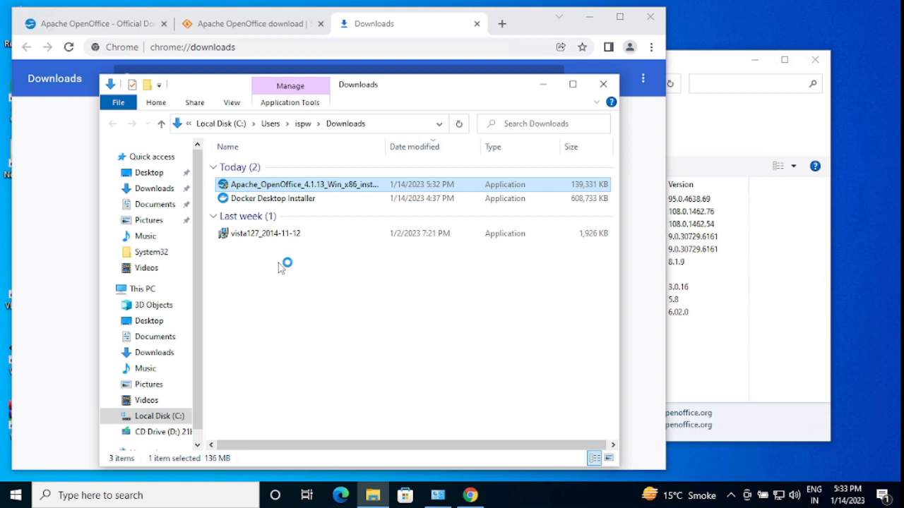
# Step: Run the OpenOffice 4.1.13 installer and unpack its files to the default destination folder
pyautogui.doubleClick(304, 184)
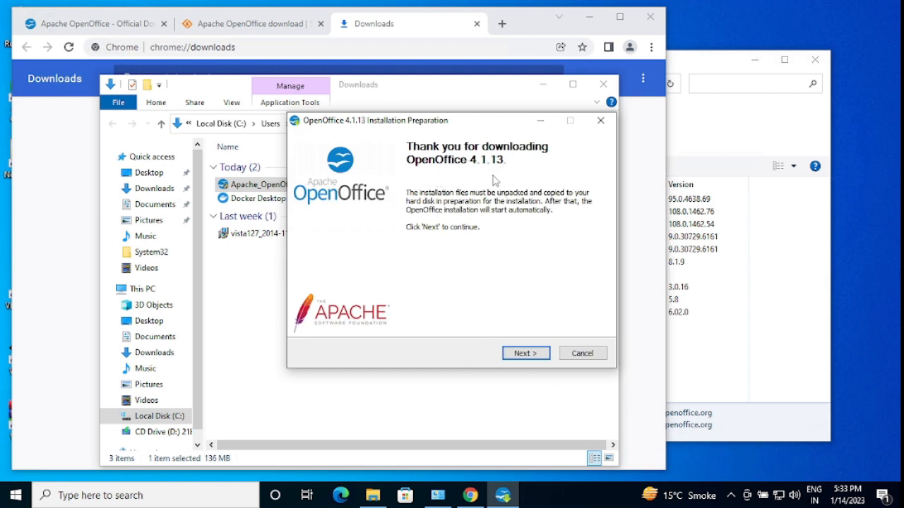
pyautogui.moveTo(558, 296)
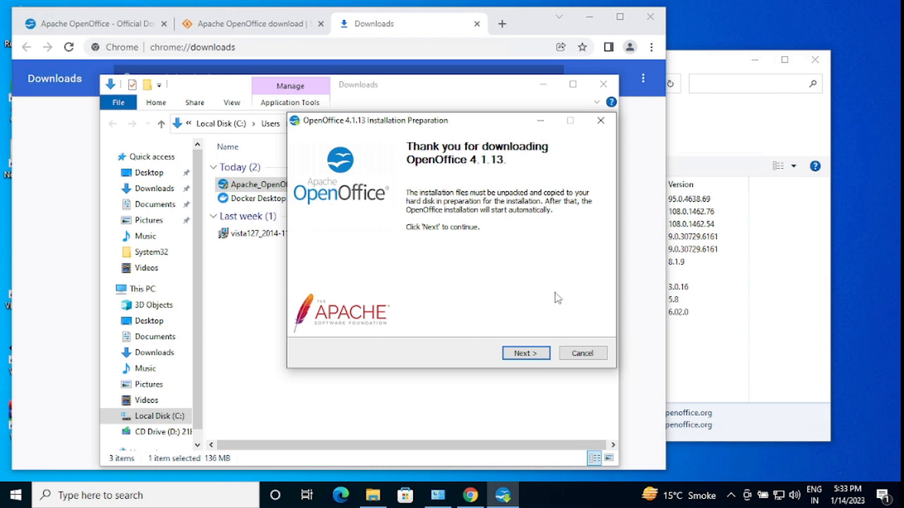
pyautogui.click(525, 353)
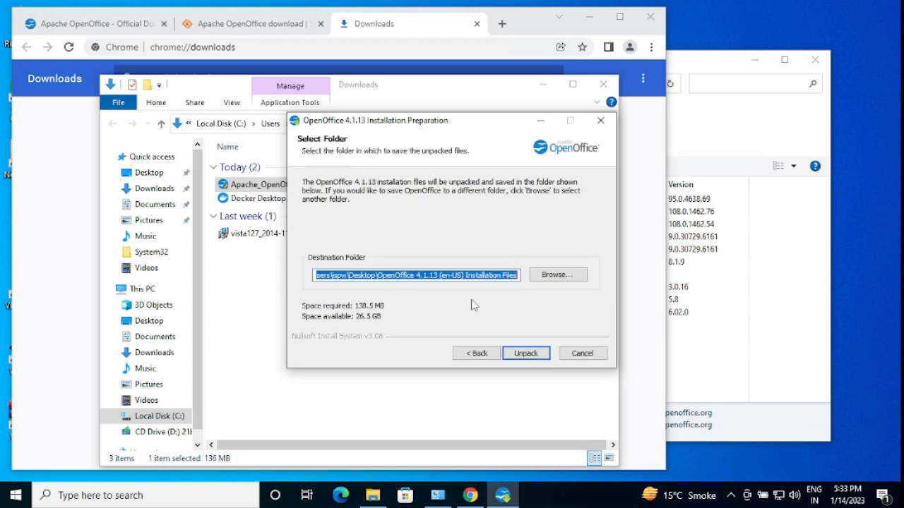
pyautogui.moveTo(445, 288)
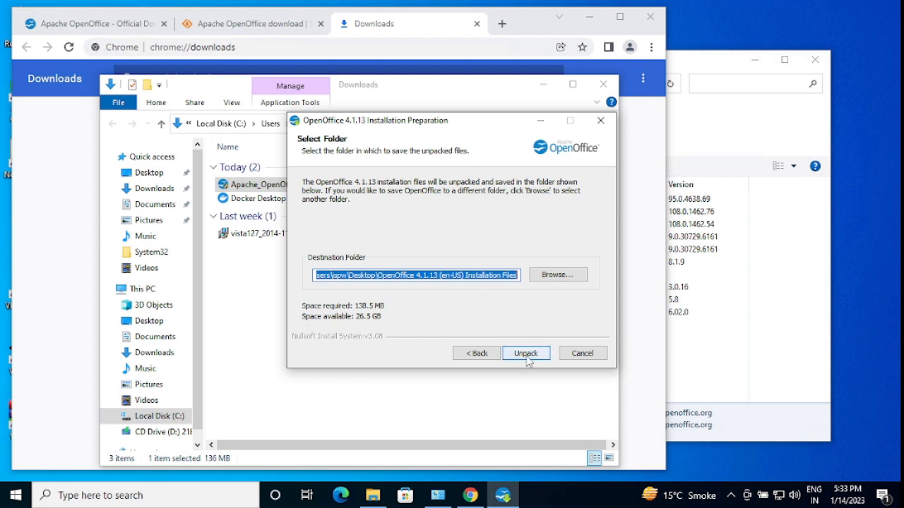
pyautogui.click(525, 353)
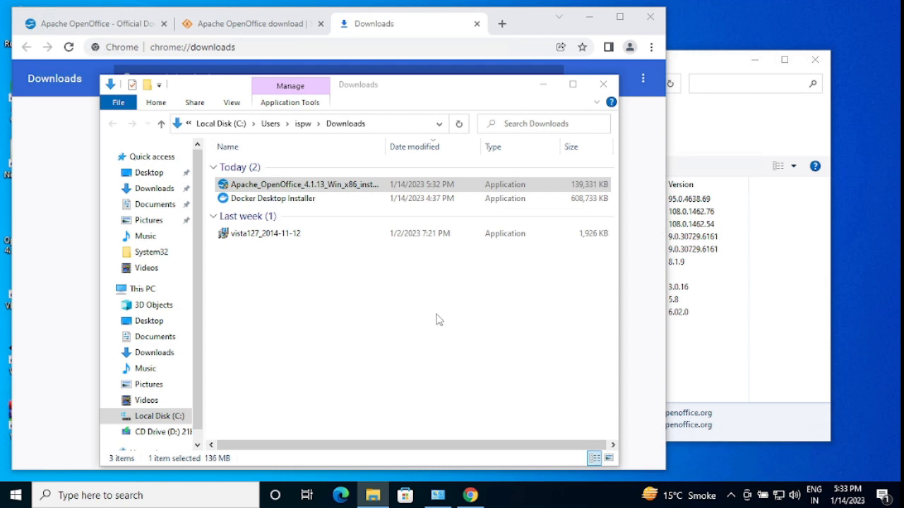
pyautogui.doubleClick(304, 183)
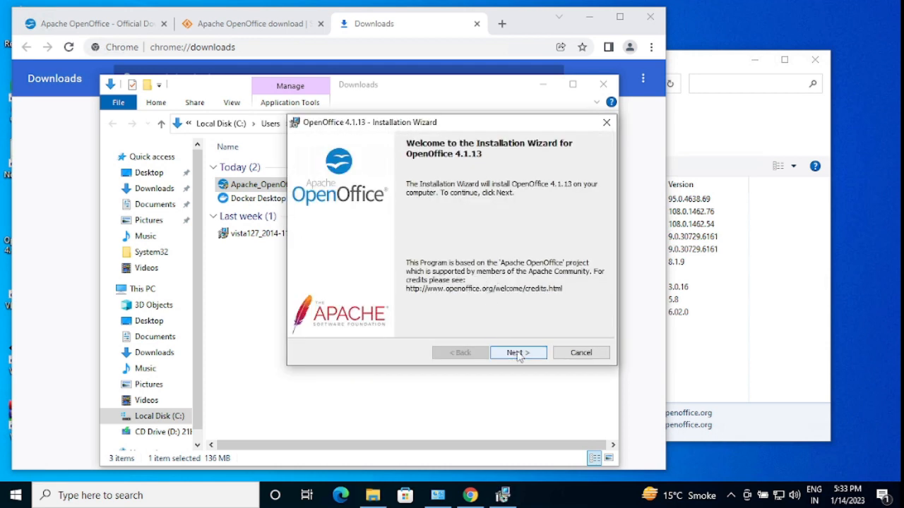
# Step: Pass the Customer Information step and preview the Custom setup's installable features
pyautogui.click(517, 354)
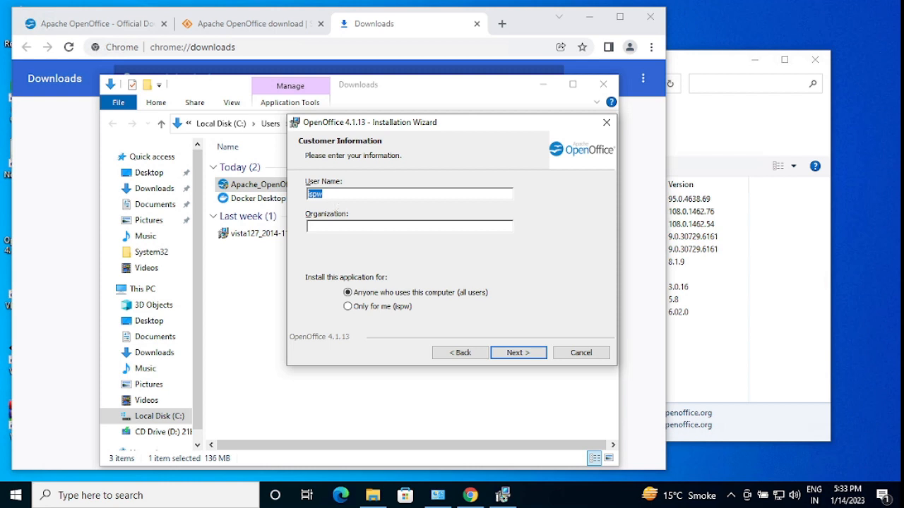
pyautogui.moveTo(339, 215)
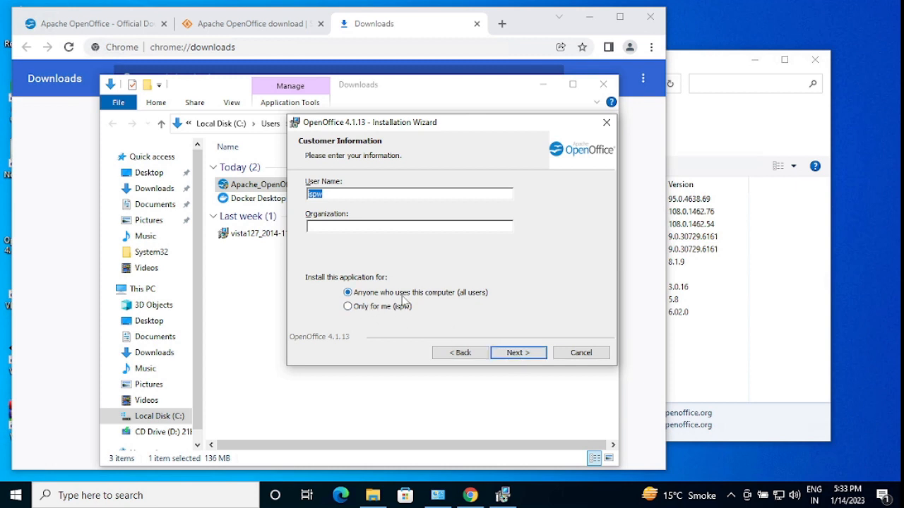
pyautogui.moveTo(455, 299)
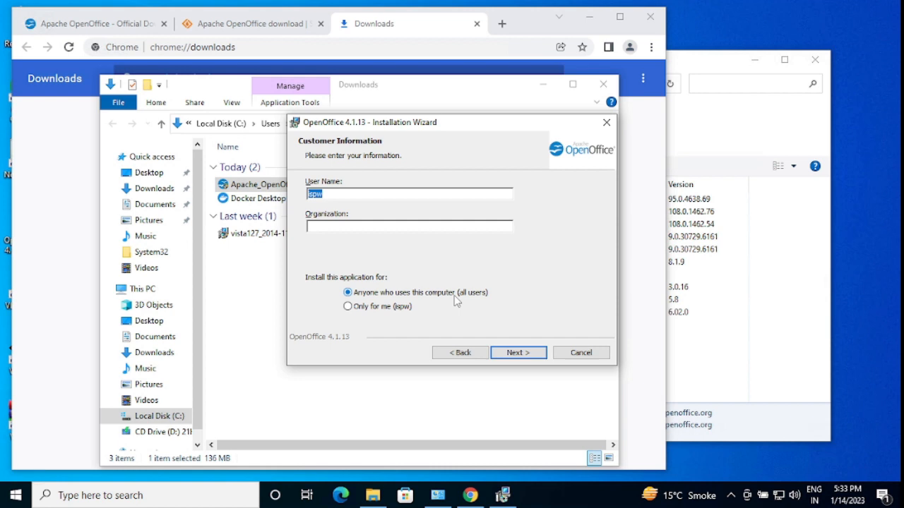
pyautogui.moveTo(380, 299)
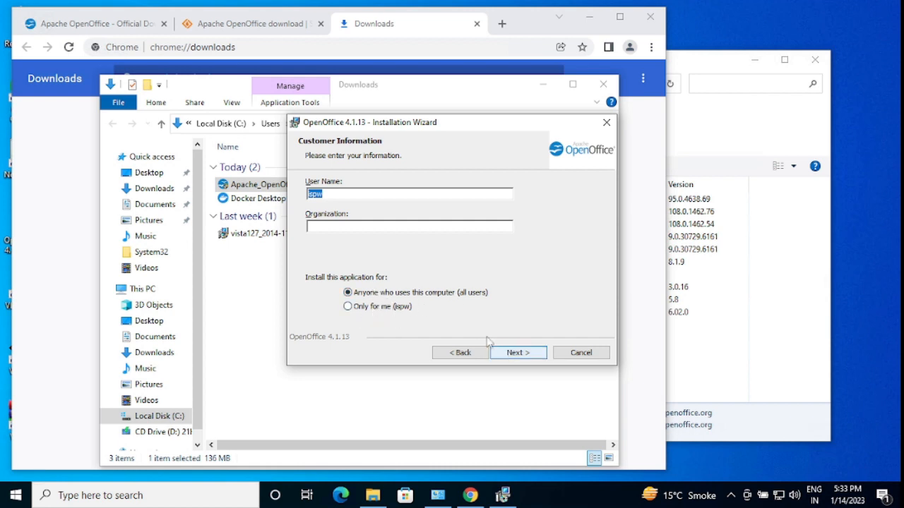
pyautogui.click(517, 353)
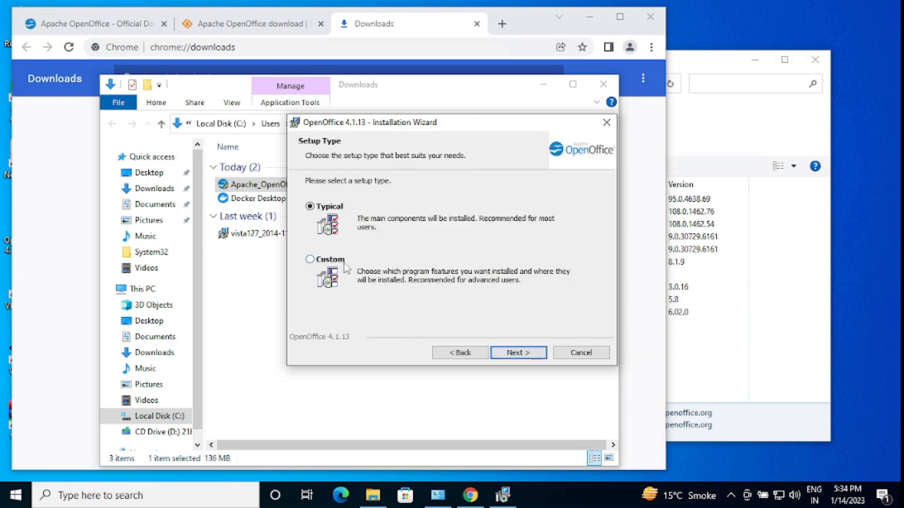
pyautogui.click(309, 260)
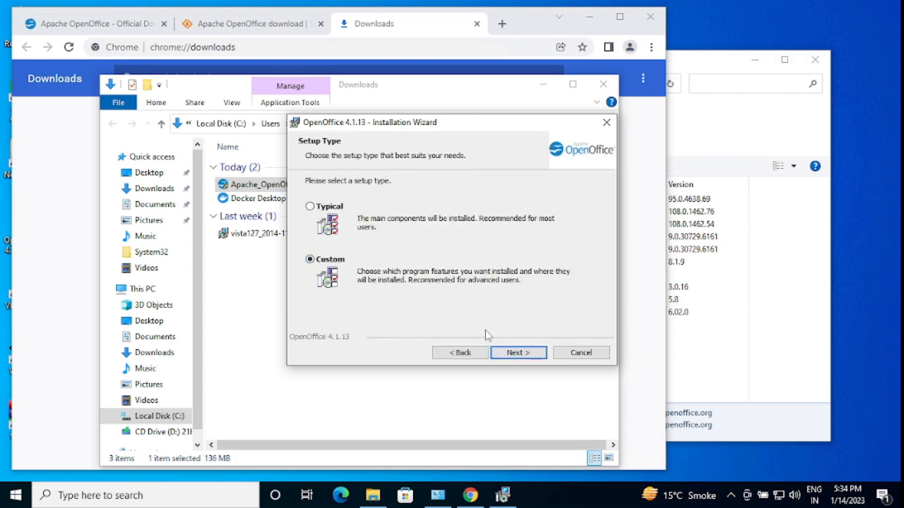
pyautogui.click(517, 353)
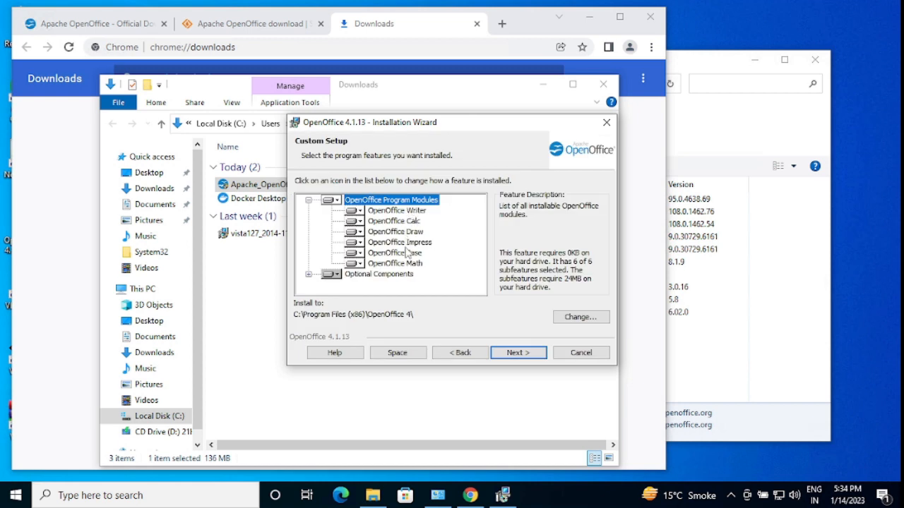
pyautogui.moveTo(427, 241)
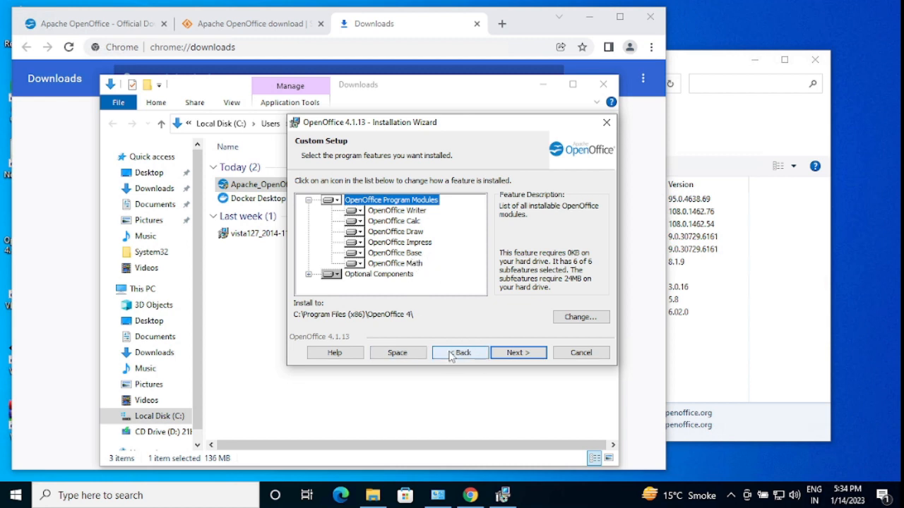
# Step: Return to the Typical setup and start installing OpenOffice 4.1.13
pyautogui.click(461, 354)
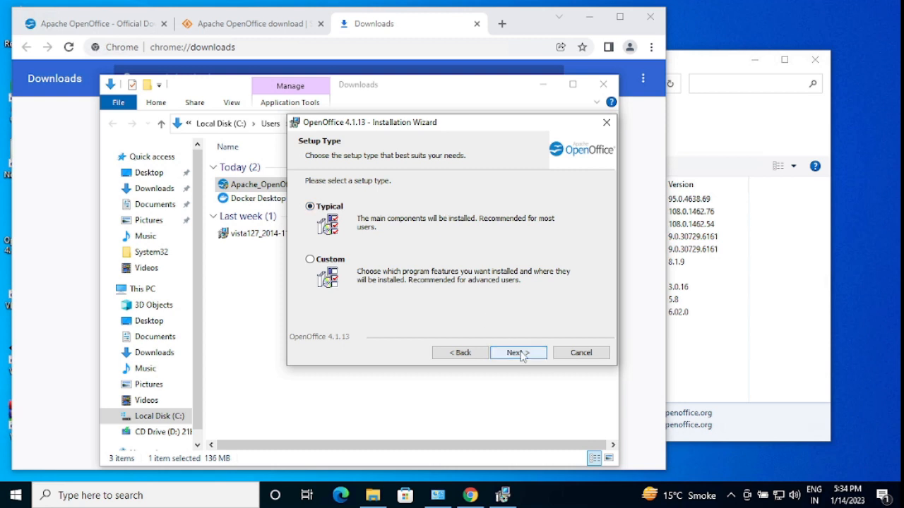
pyautogui.click(517, 353)
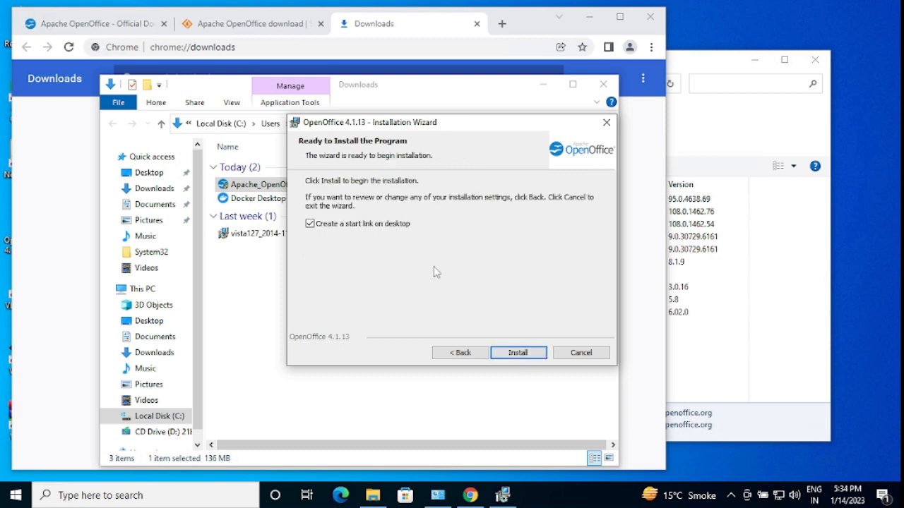
pyautogui.moveTo(399, 237)
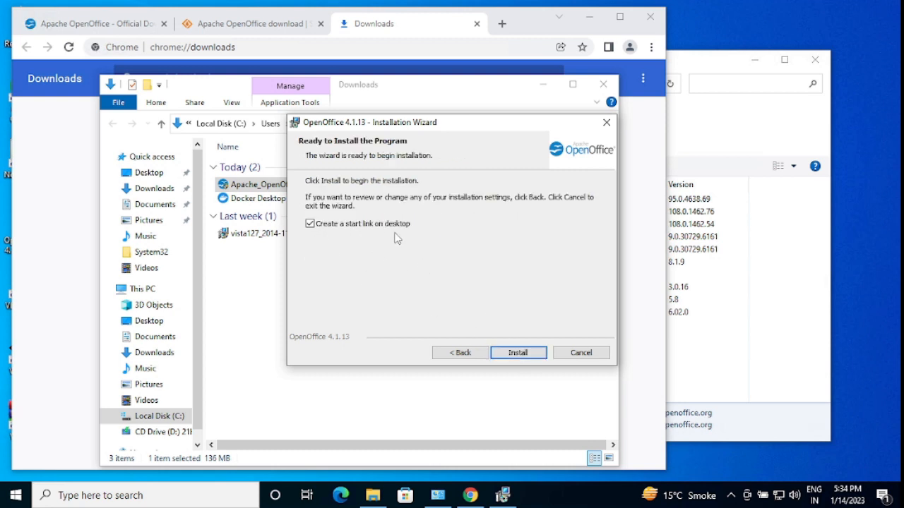
pyautogui.click(517, 353)
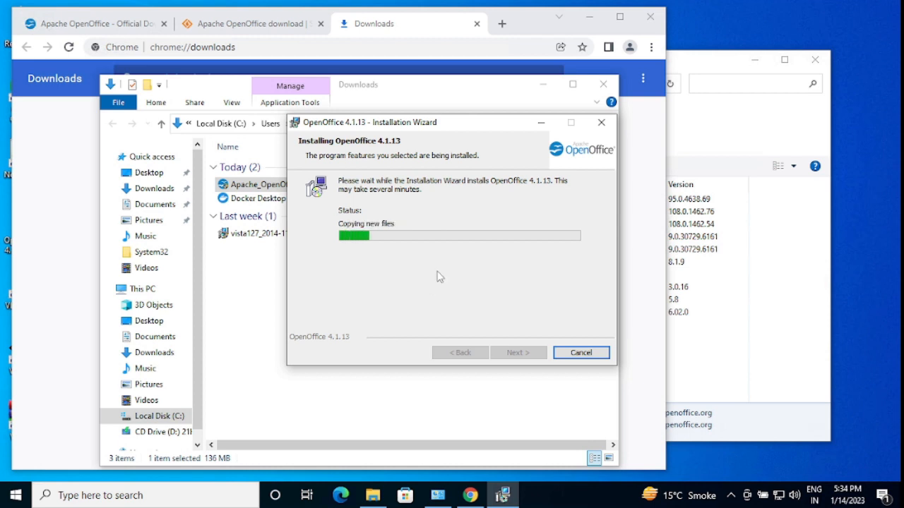
pyautogui.moveTo(446, 129)
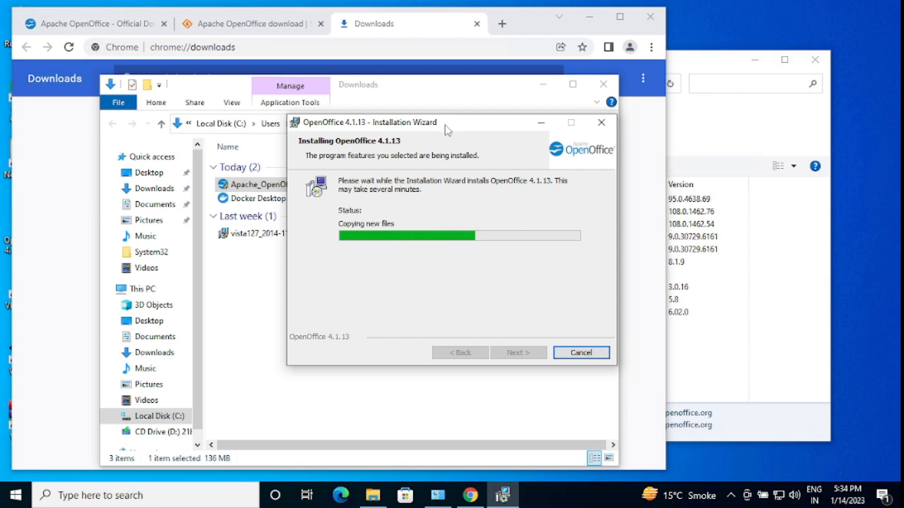
pyautogui.moveTo(435, 296)
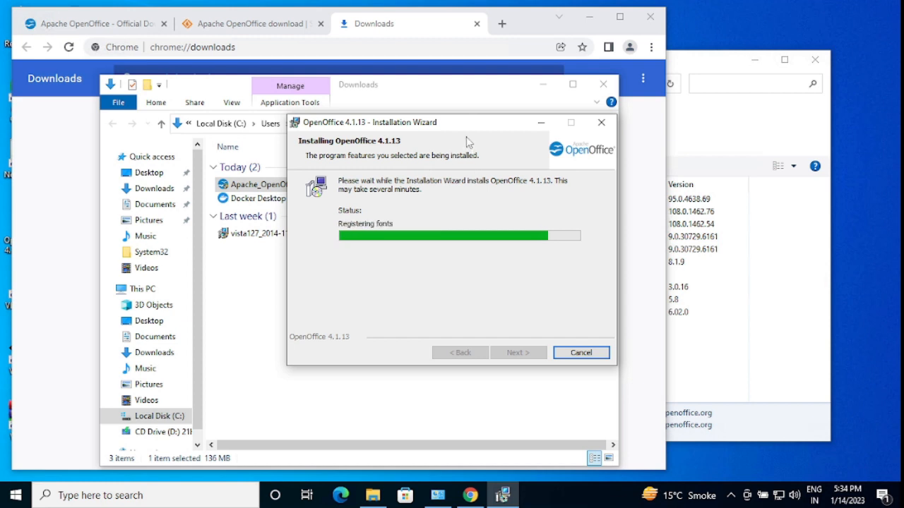
pyautogui.moveTo(463, 129)
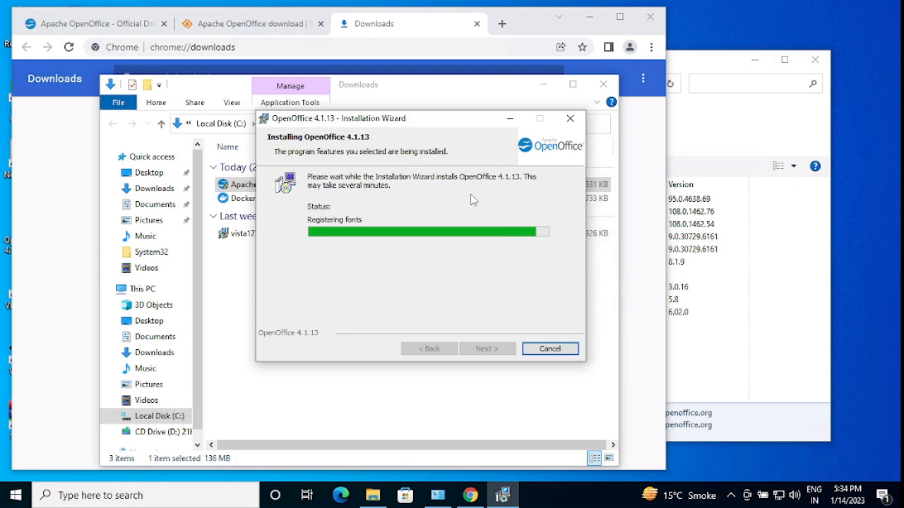
pyautogui.moveTo(447, 217)
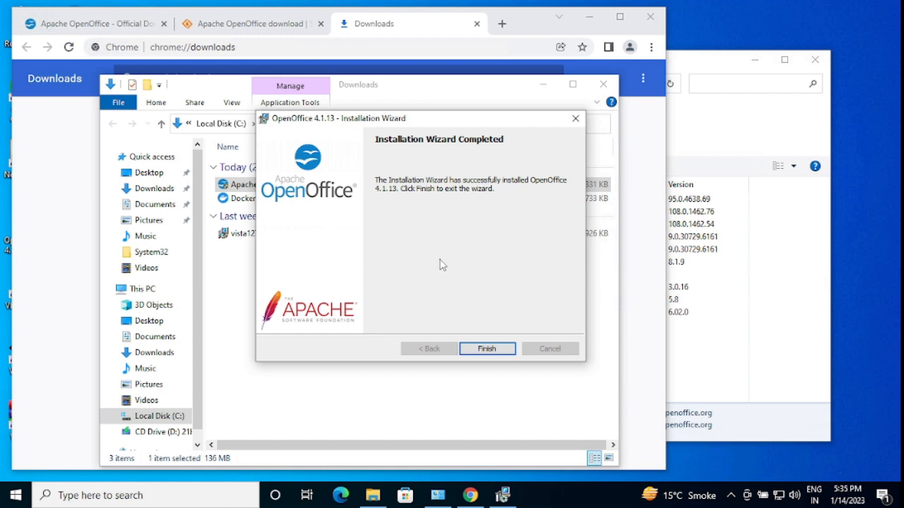
# Step: Finish the OpenOffice 4.1.13 installation and exit the setup wizard
pyautogui.click(486, 347)
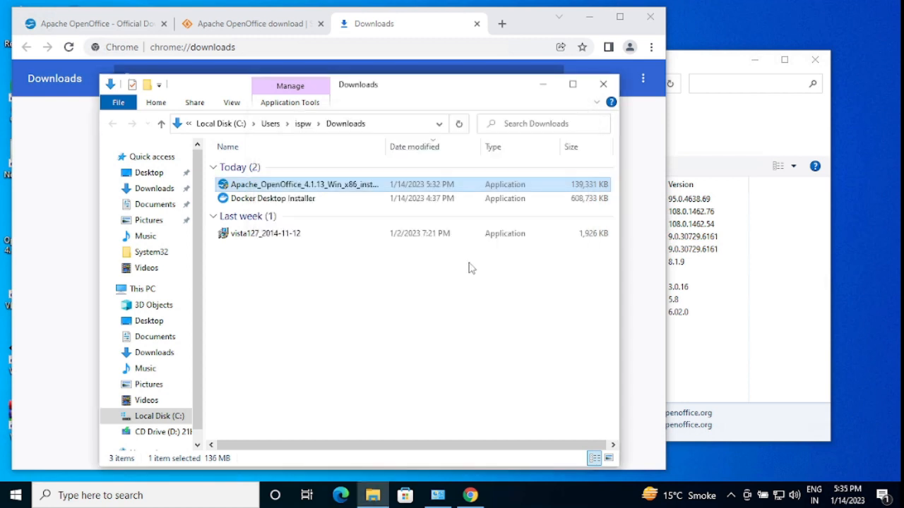
pyautogui.moveTo(472, 189)
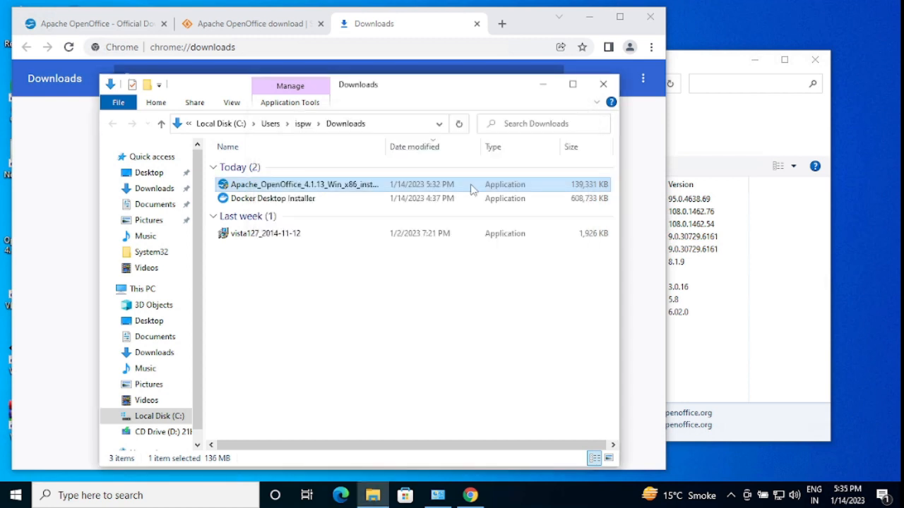
# Step: Clear File Explorer and Chrome from the desktop and launch OpenOffice from its new shortcut
pyautogui.click(603, 84)
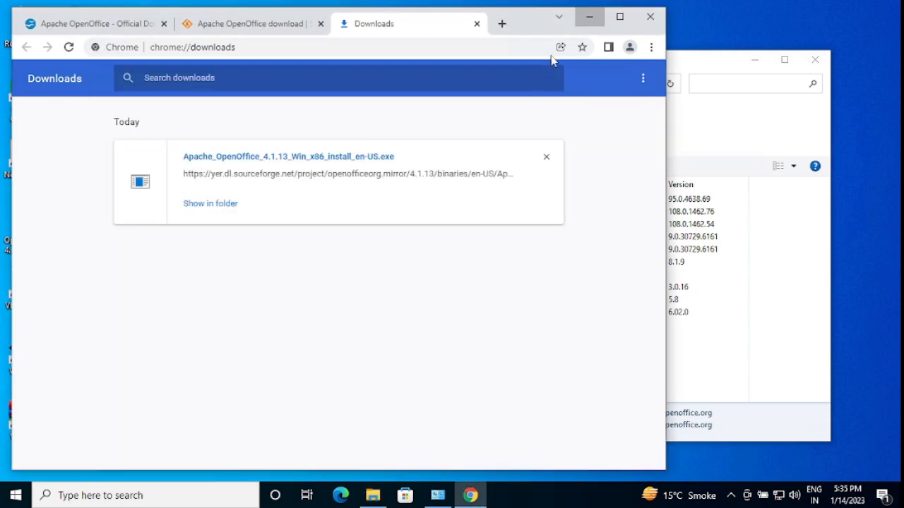
pyautogui.click(211, 204)
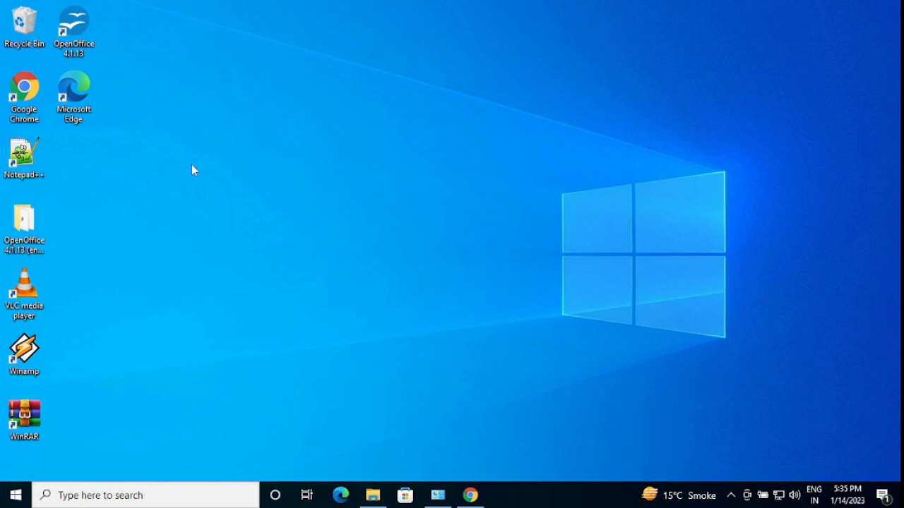
pyautogui.click(74, 31)
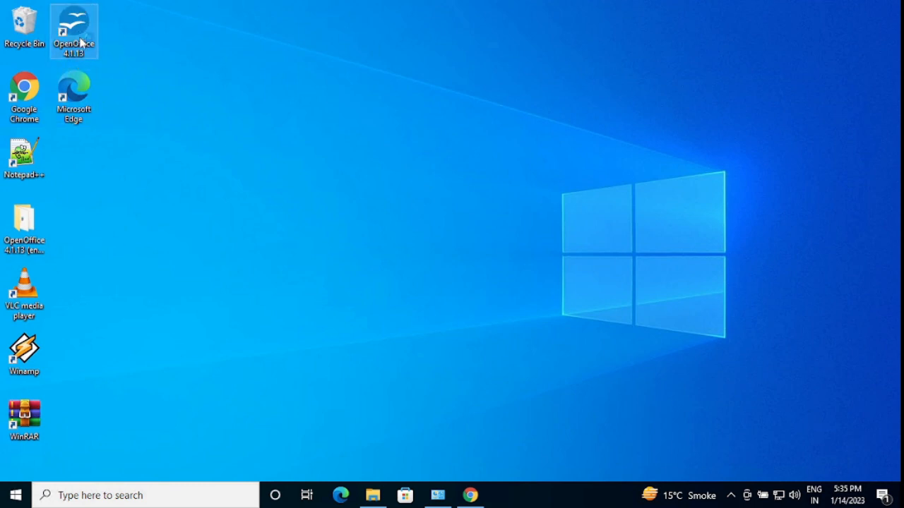
pyautogui.moveTo(150, 185)
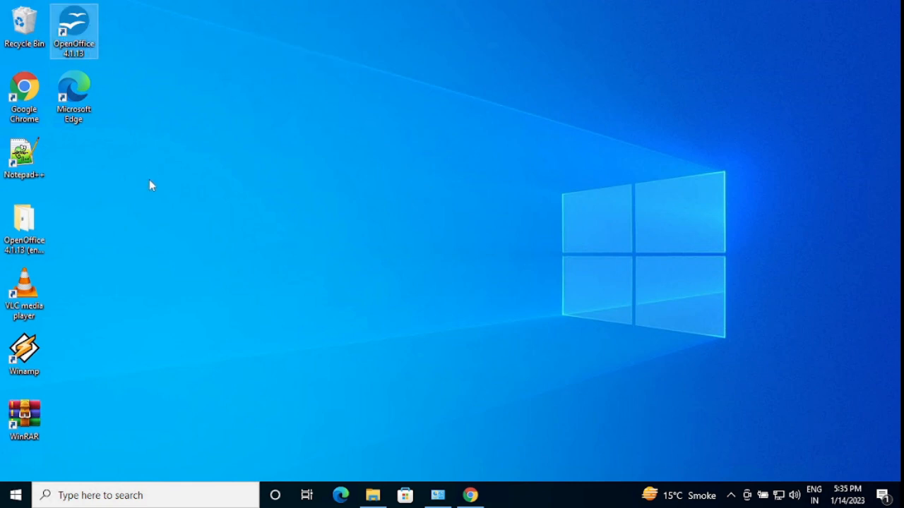
pyautogui.doubleClick(73, 31)
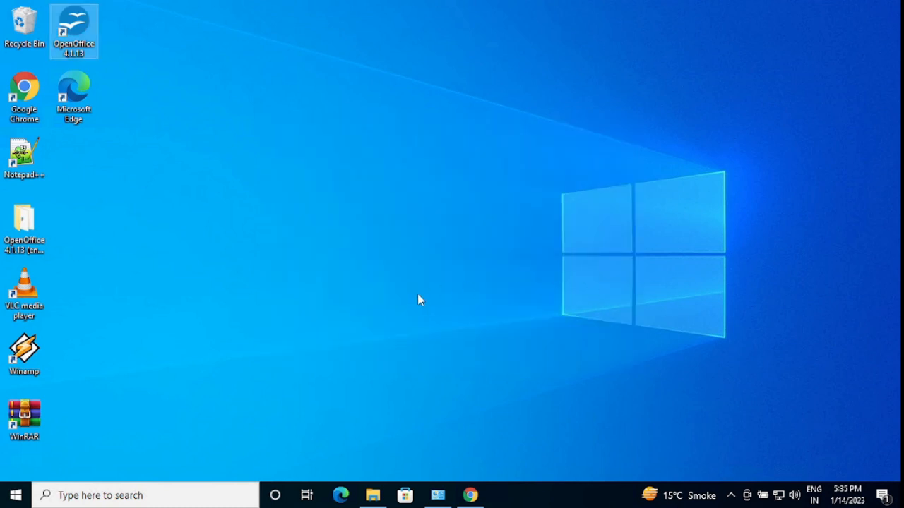
# Step: Create a new blank Calc spreadsheet, Untitled 1, from the OpenOffice Start Center
pyautogui.doubleClick(73, 26)
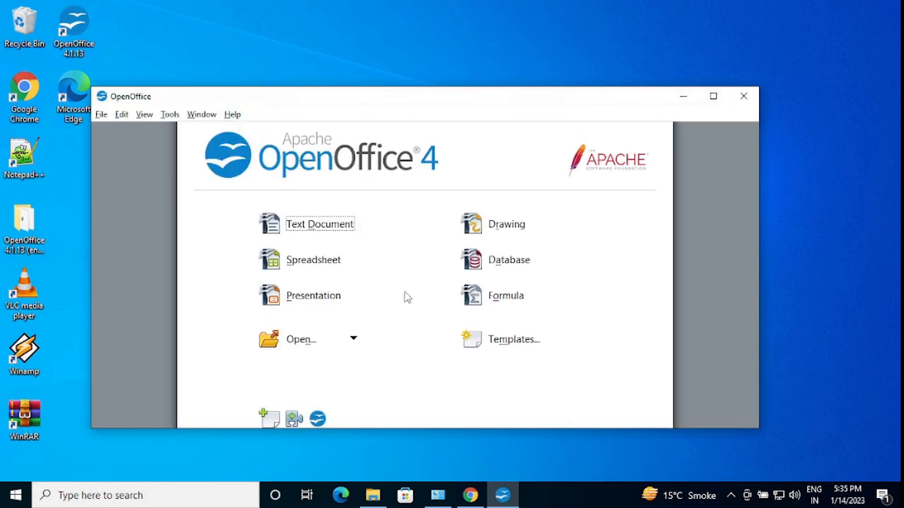
pyautogui.moveTo(374, 246)
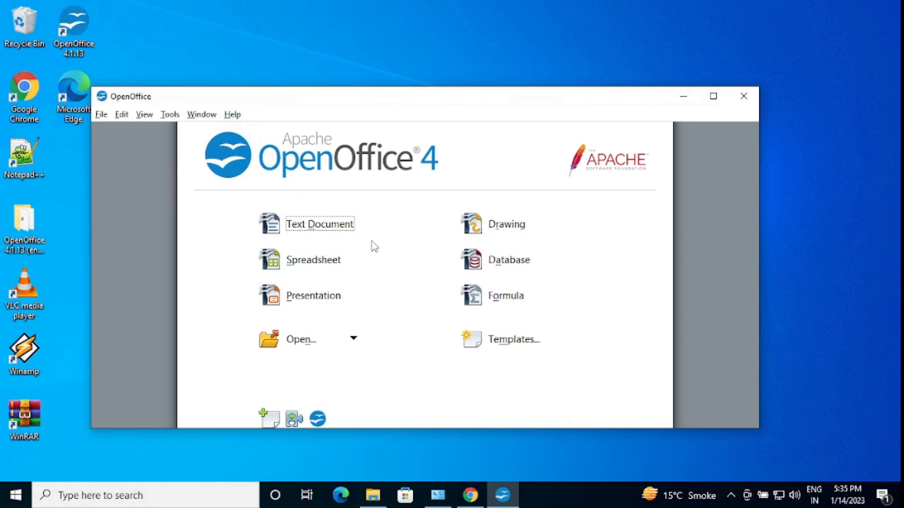
pyautogui.moveTo(520, 339)
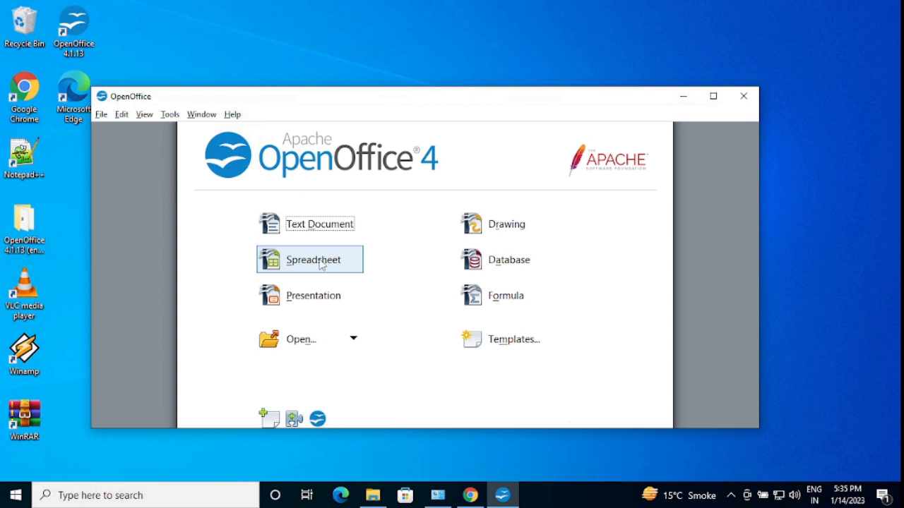
pyautogui.click(310, 260)
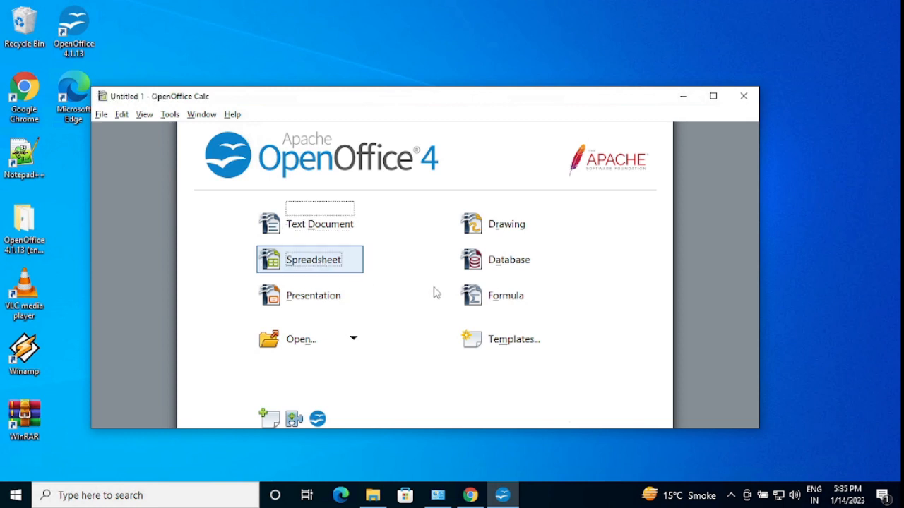
# Step: Maximize the Untitled 1 spreadsheet and select a few cells (J6, C7) to test the sheet
pyautogui.click(314, 260)
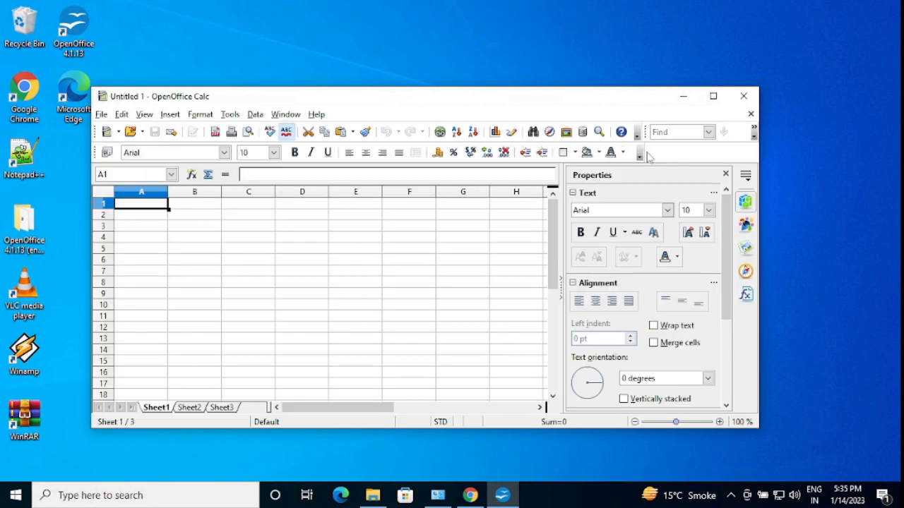
pyautogui.click(713, 96)
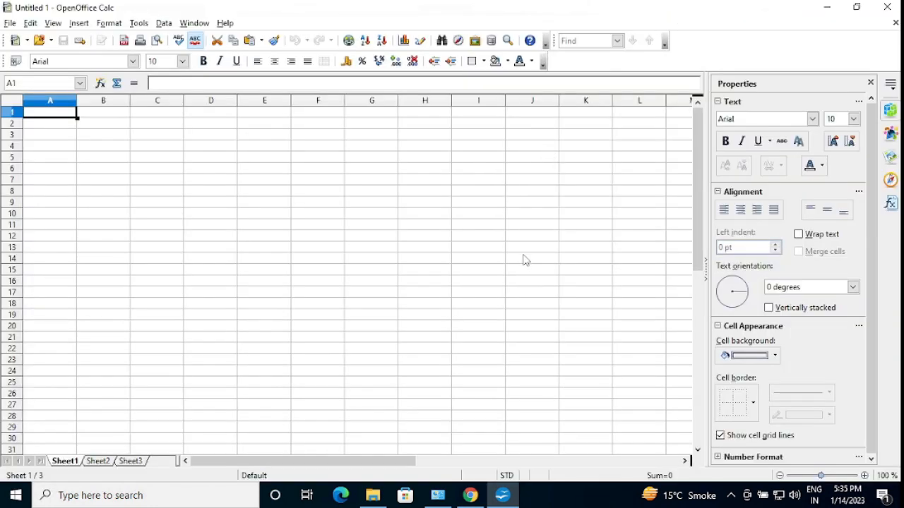
pyautogui.moveTo(112, 132)
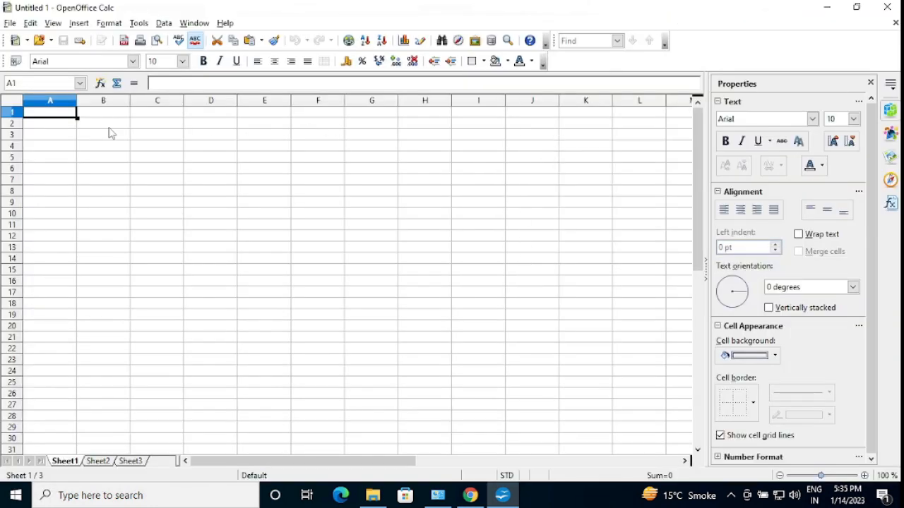
pyautogui.click(531, 168)
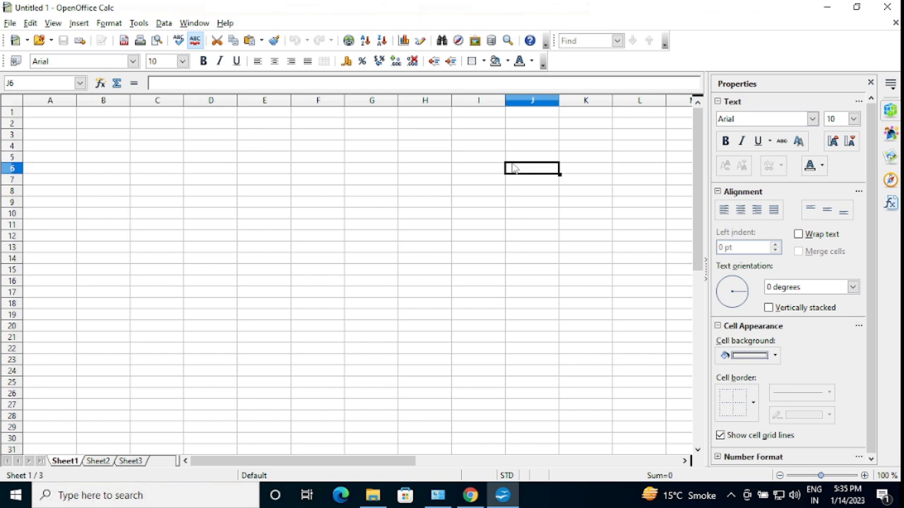
pyautogui.moveTo(296, 206)
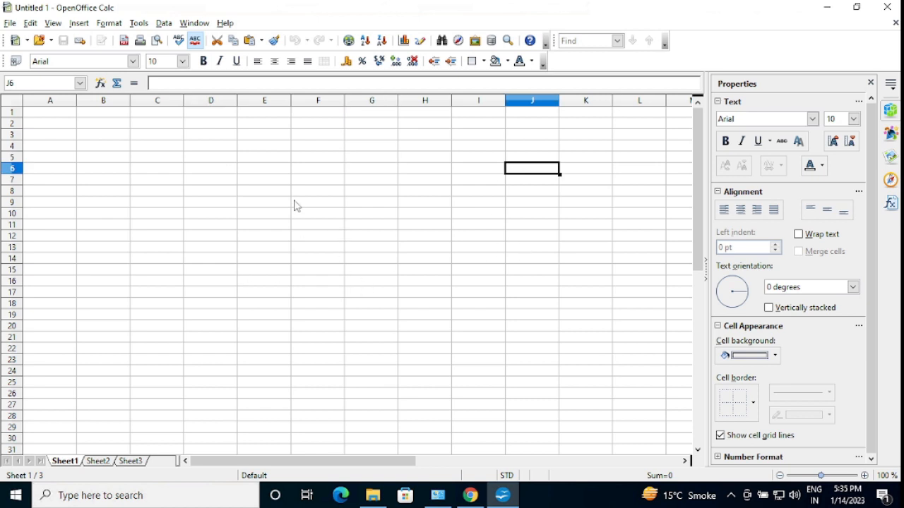
pyautogui.moveTo(198, 164)
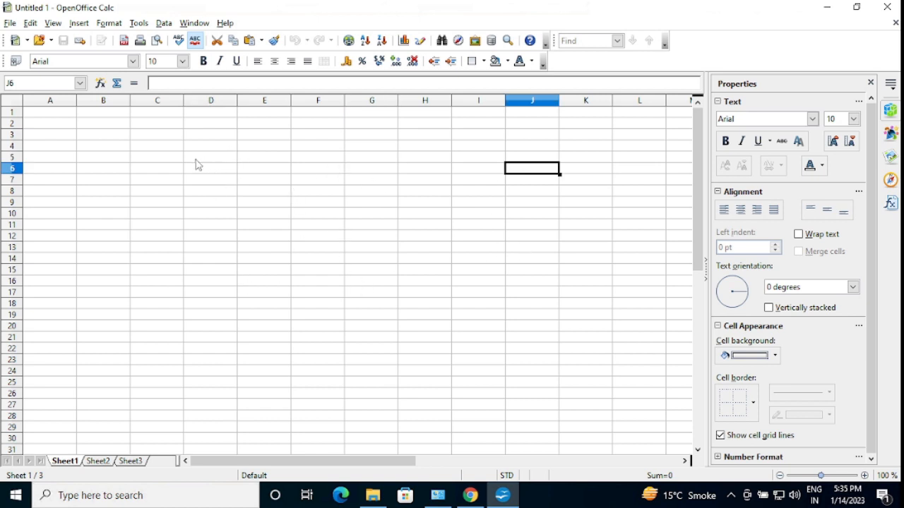
pyautogui.click(157, 180)
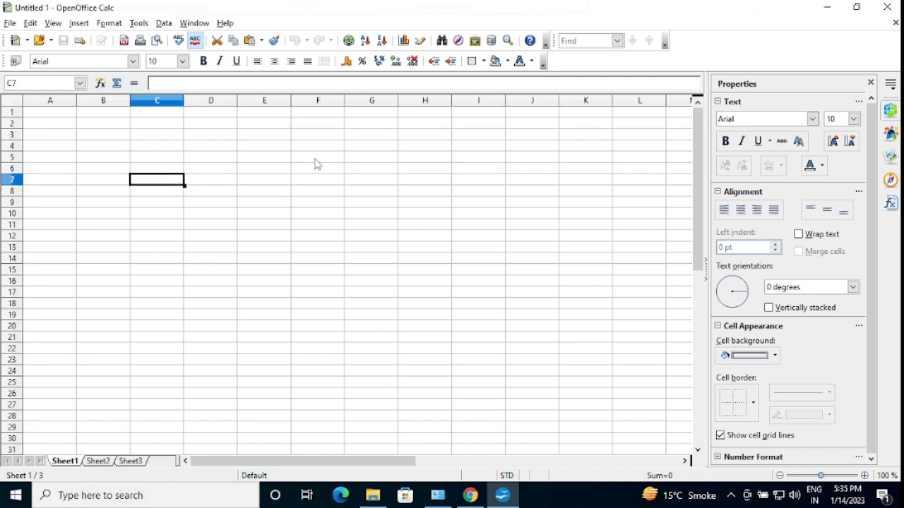
pyautogui.moveTo(303, 155)
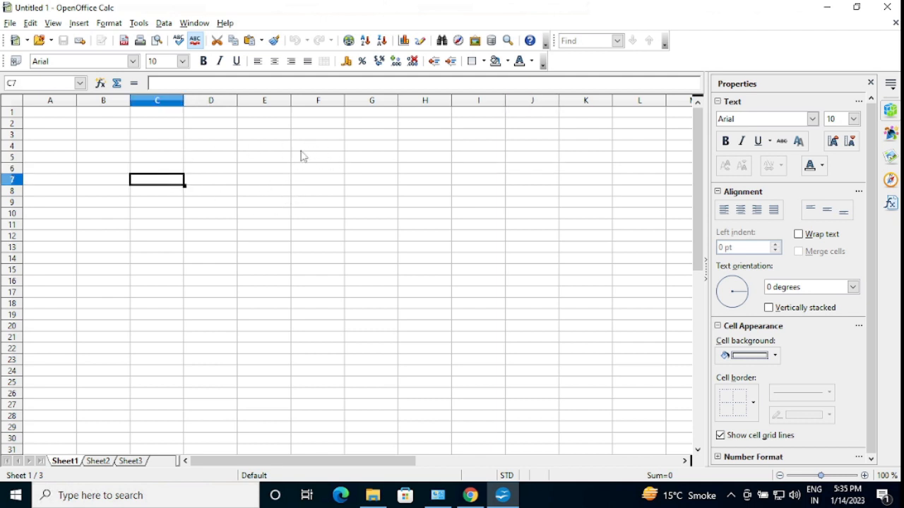
pyautogui.moveTo(200, 183)
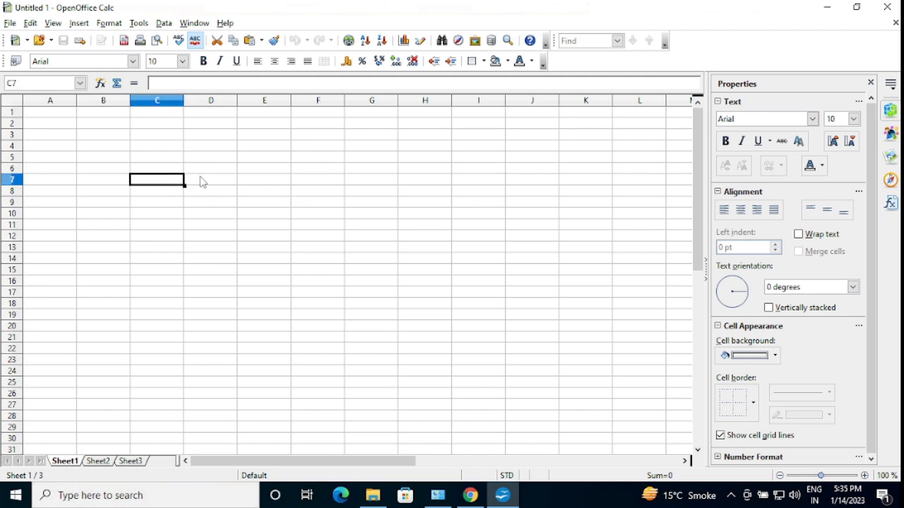
pyautogui.moveTo(218, 184)
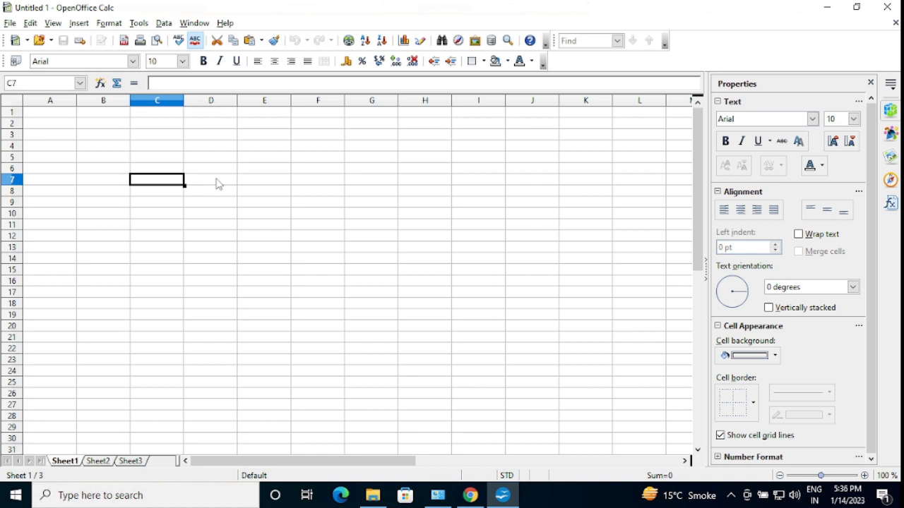
pyautogui.moveTo(240, 178)
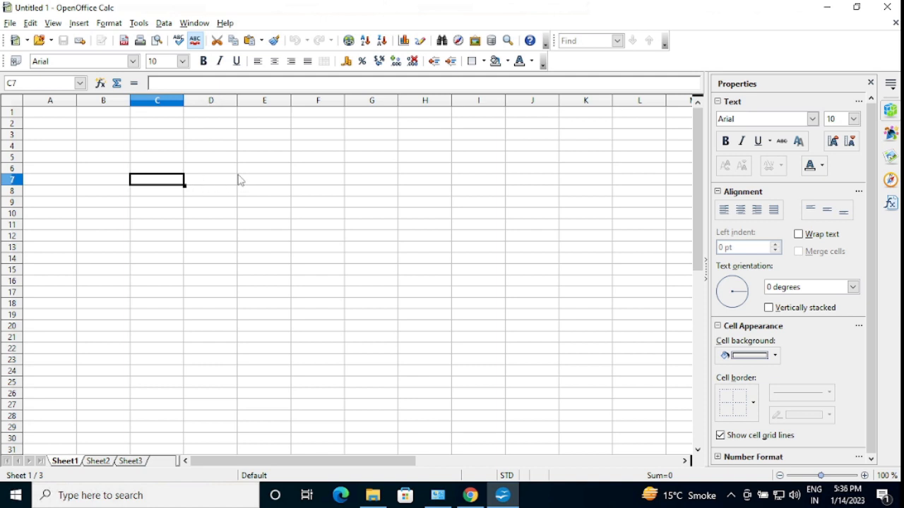
pyautogui.moveTo(268, 165)
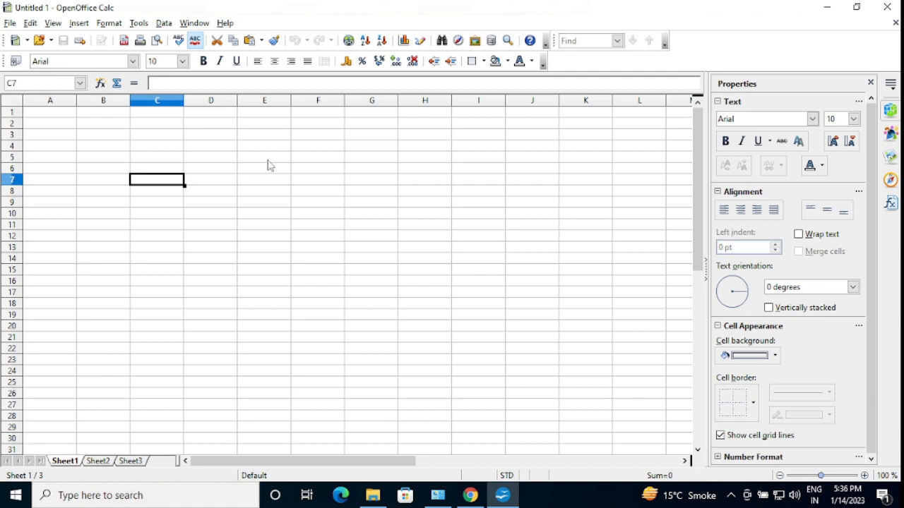
pyautogui.click(210, 178)
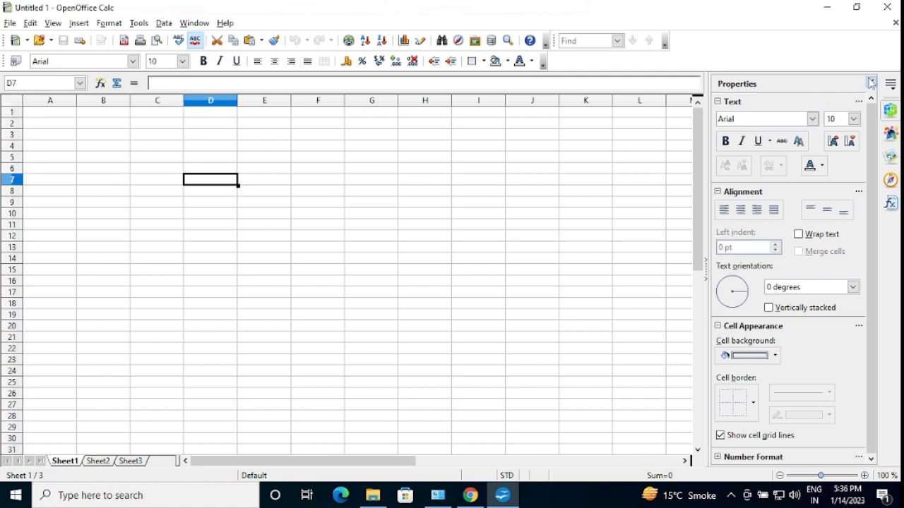
# Step: Enter short test letter strings down column E from E4, then close the spreadsheet, prompting to save
pyautogui.click(870, 83)
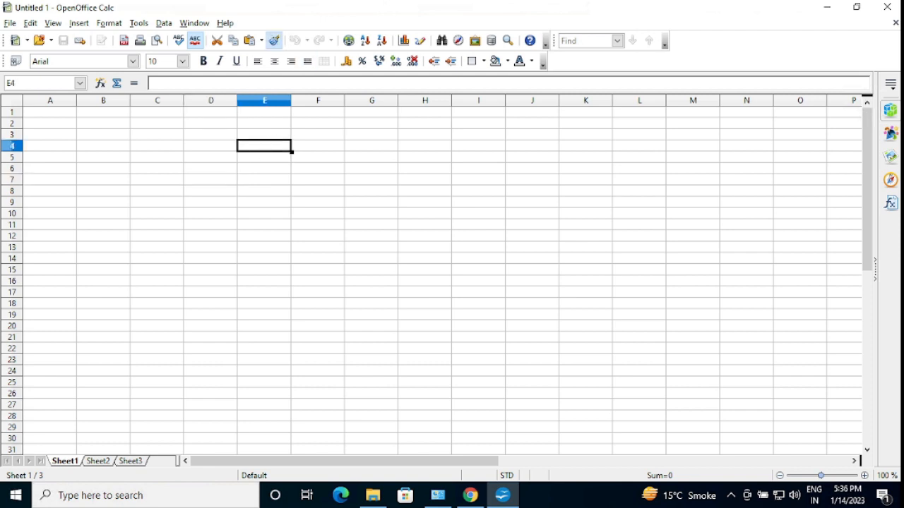
pyautogui.write('fas')
pyautogui.click(264, 157)
pyautogui.write('df')
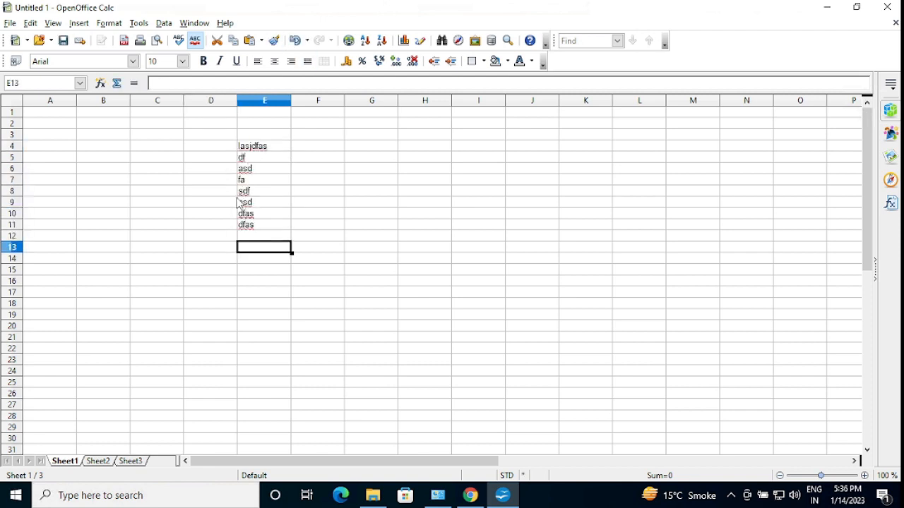
pyautogui.click(887, 7)
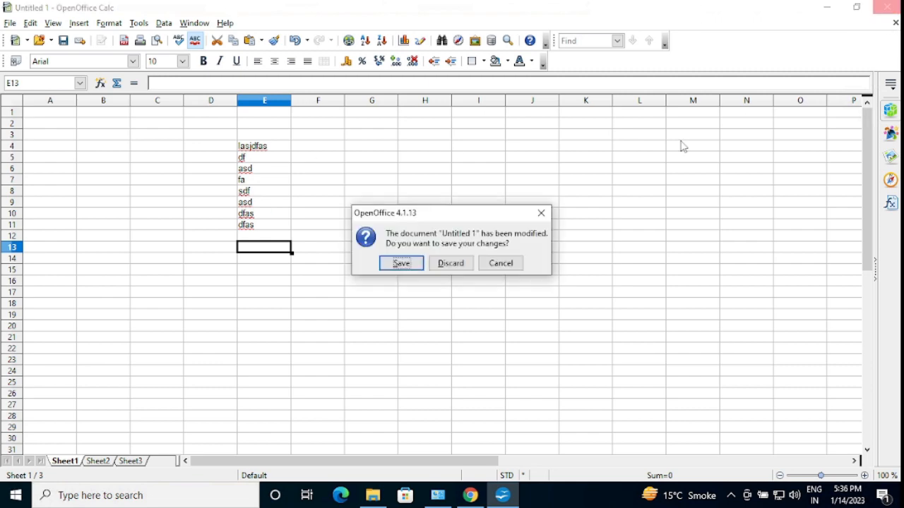
# Step: Discard the spreadsheet's test entries, then try 'window' and 'excel' in the Run box before closing it
pyautogui.click(449, 263)
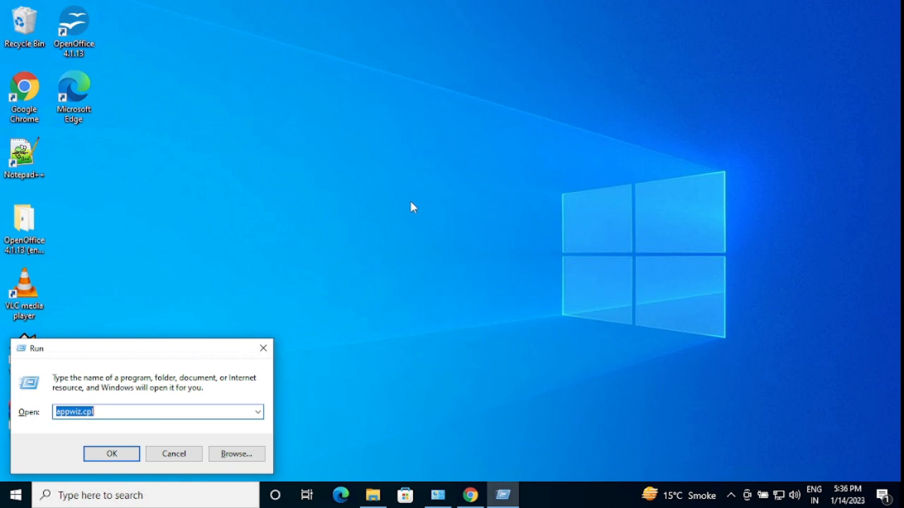
pyautogui.write('window')
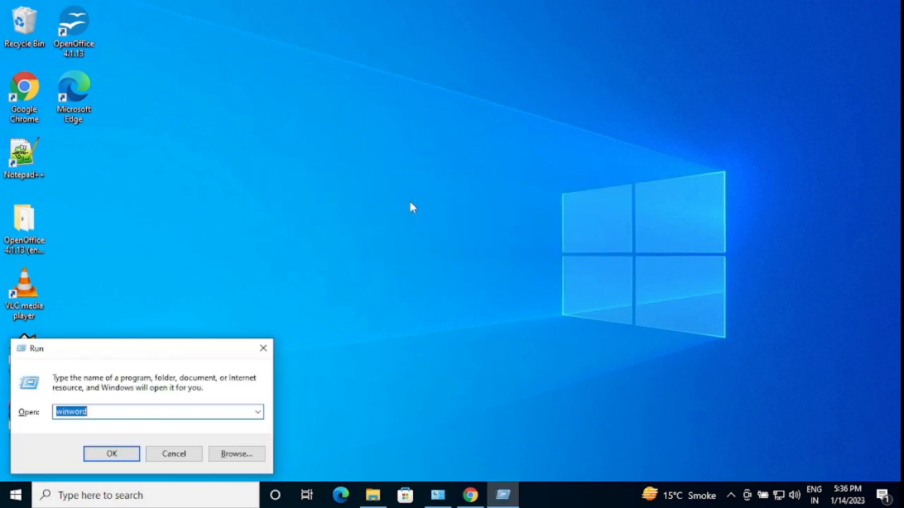
pyautogui.write('excel')
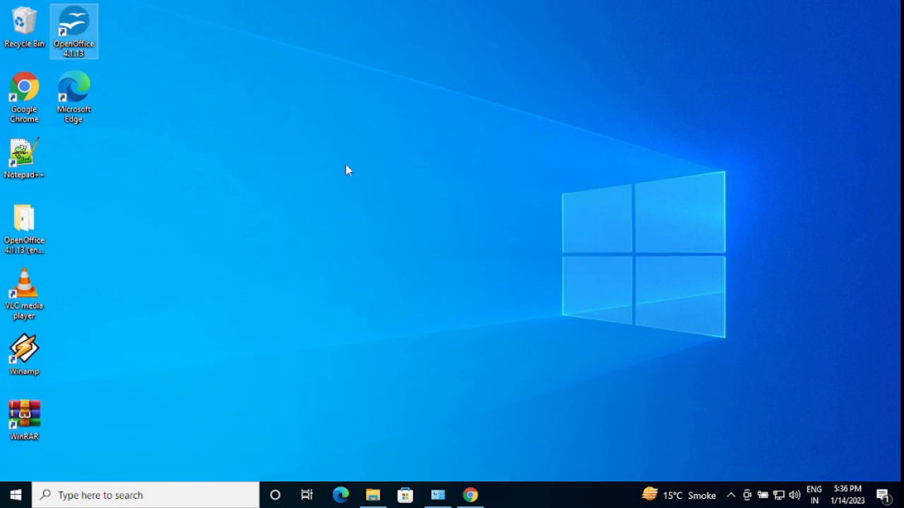
pyautogui.moveTo(396, 223)
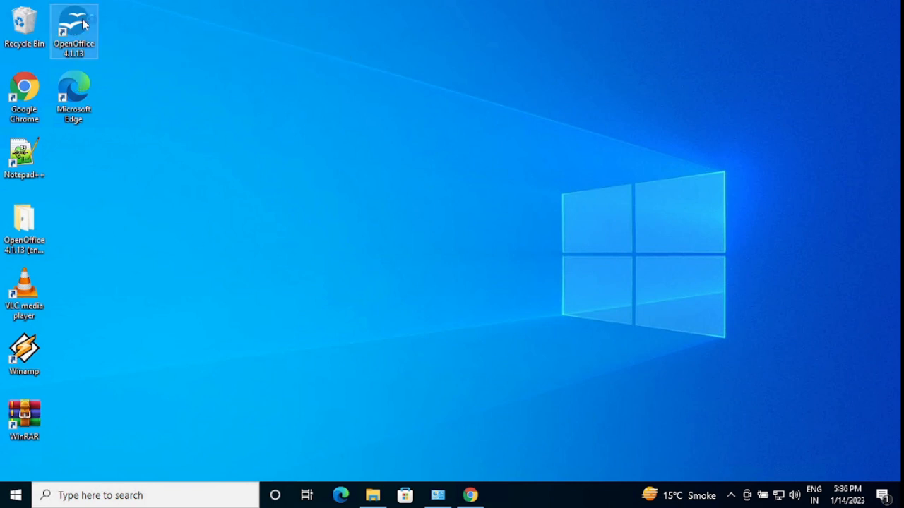
# Step: Launch OpenOffice from the desktop icon and start a blank Writer document, Untitled 1
pyautogui.doubleClick(73, 25)
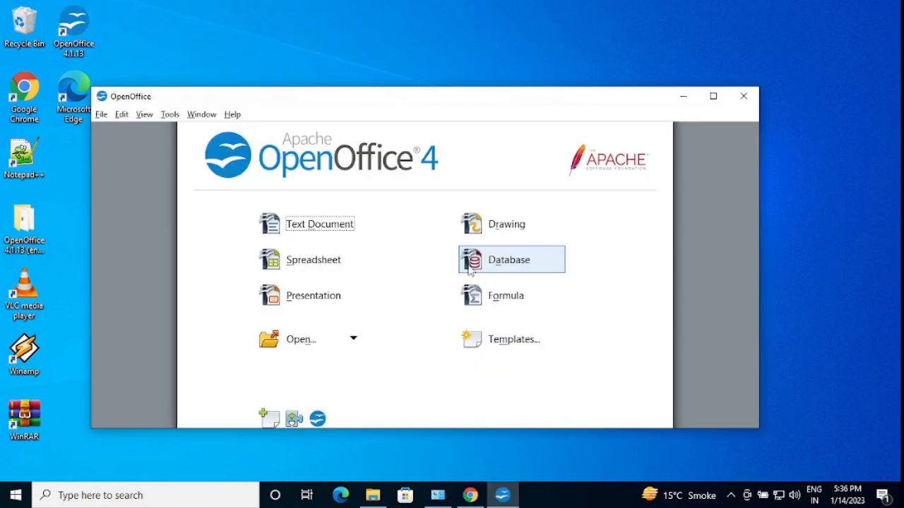
pyautogui.click(319, 224)
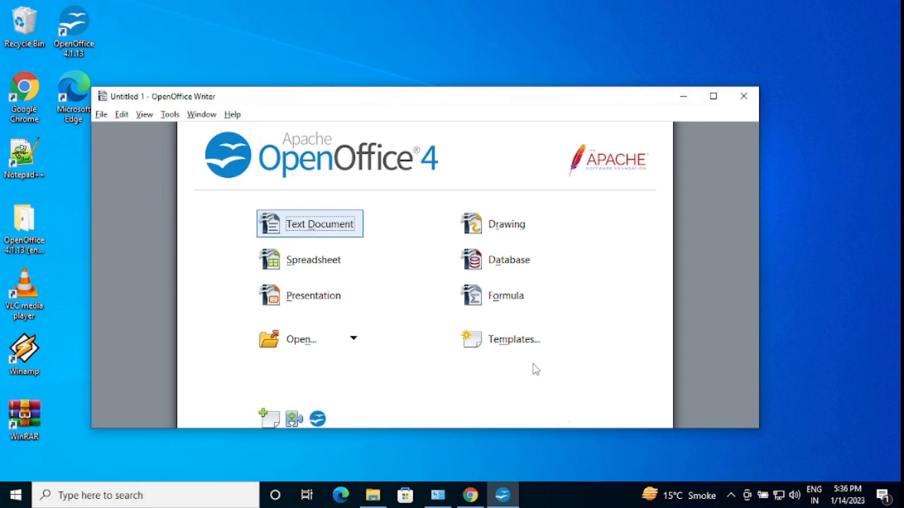
pyautogui.click(309, 224)
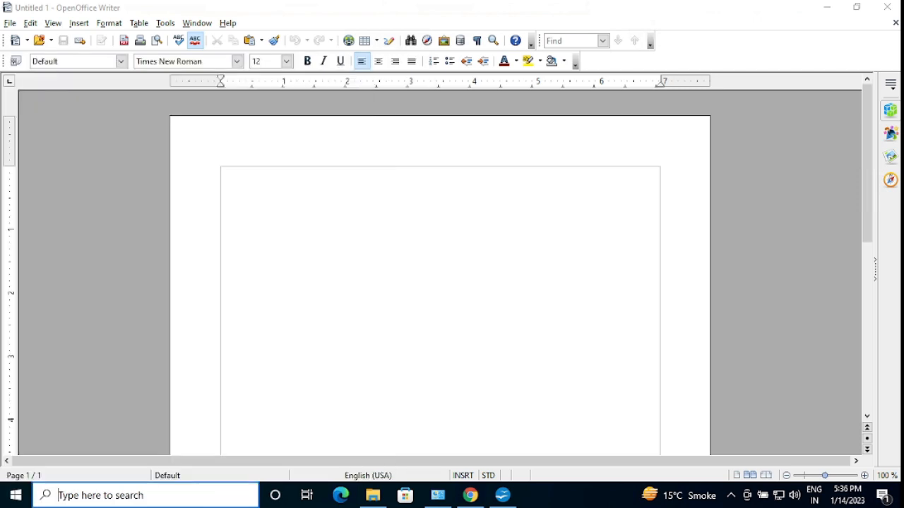
pyautogui.write('text document')
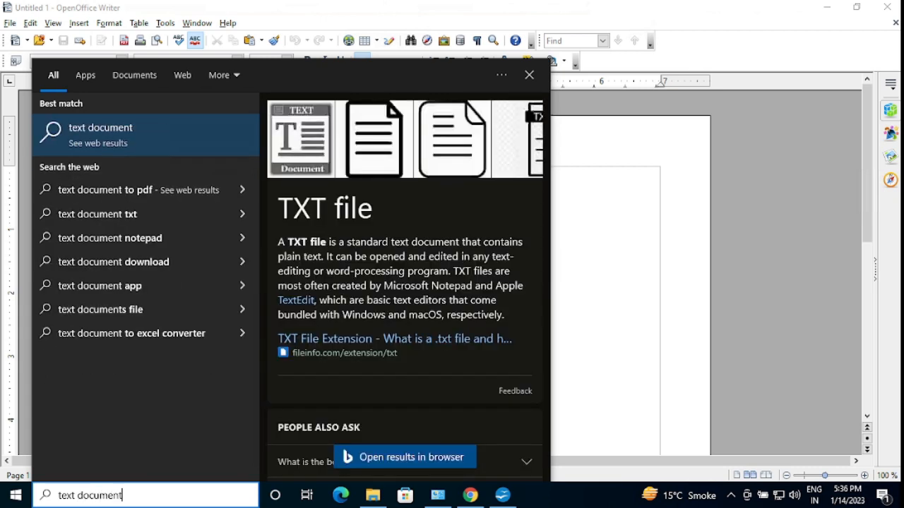
pyautogui.press('BackSpace')
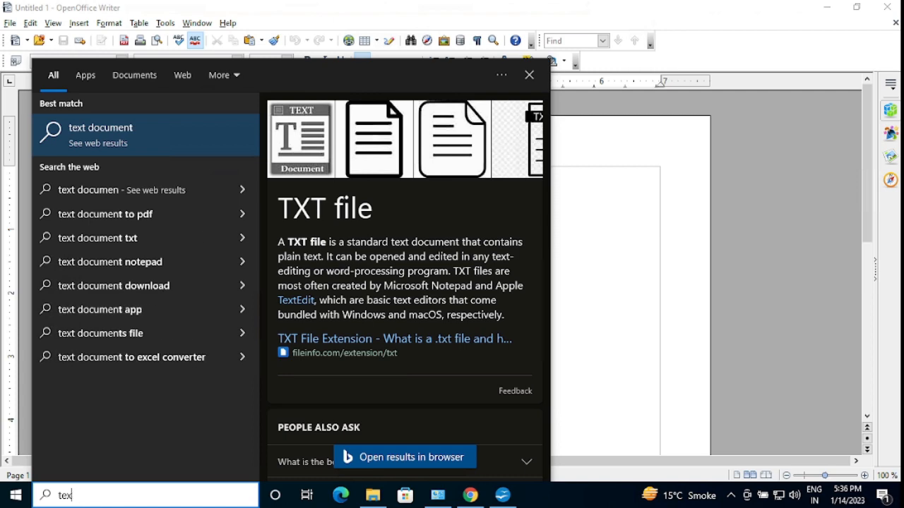
pyautogui.press('backspace')
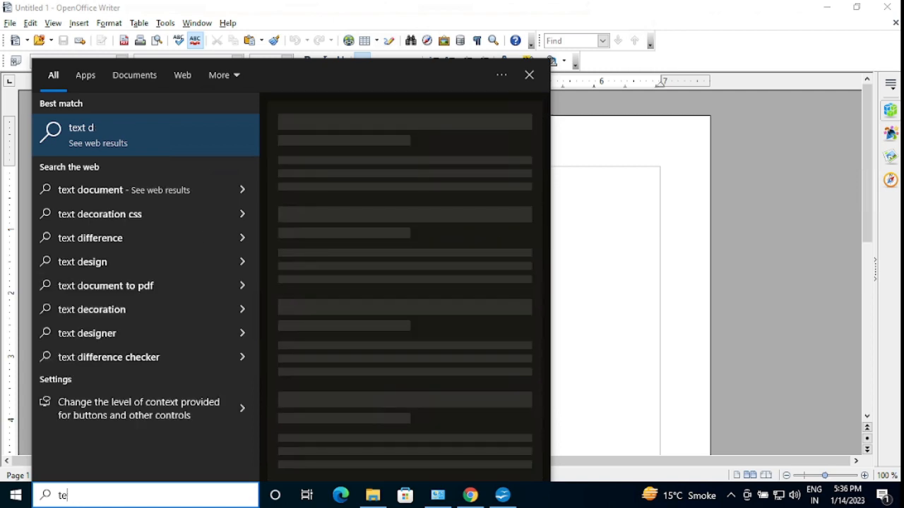
pyautogui.write('document')
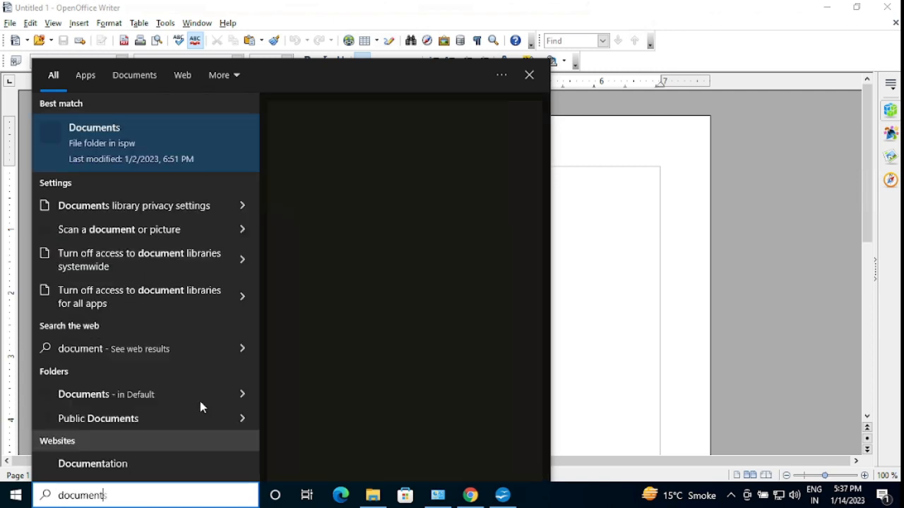
pyautogui.click(94, 142)
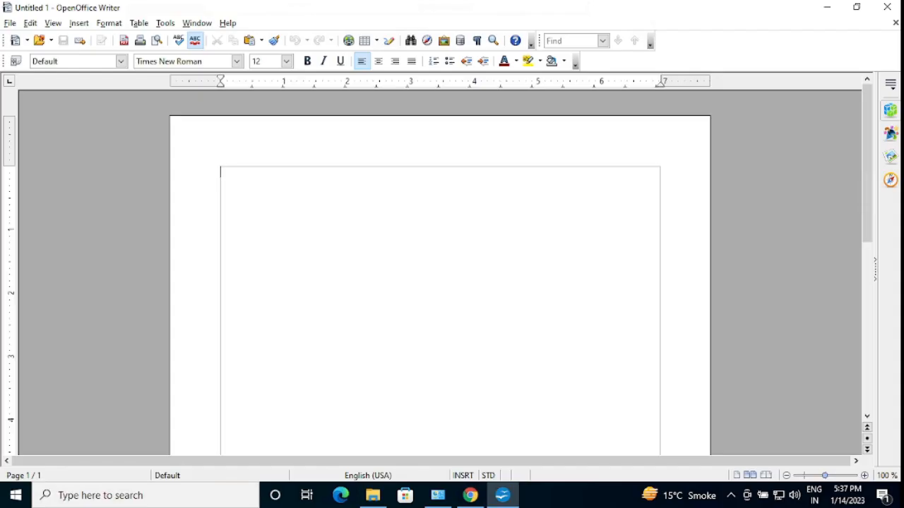
# Step: Enter test text 'asdf' and 'asdfadf' in Untitled 1, then close Writer discarding the changes
pyautogui.write('asdf')
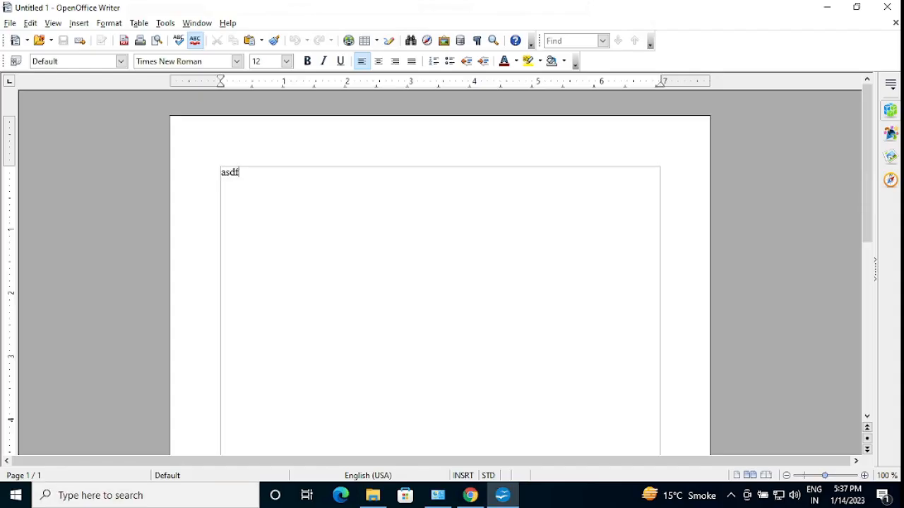
pyautogui.write('asdfadf')
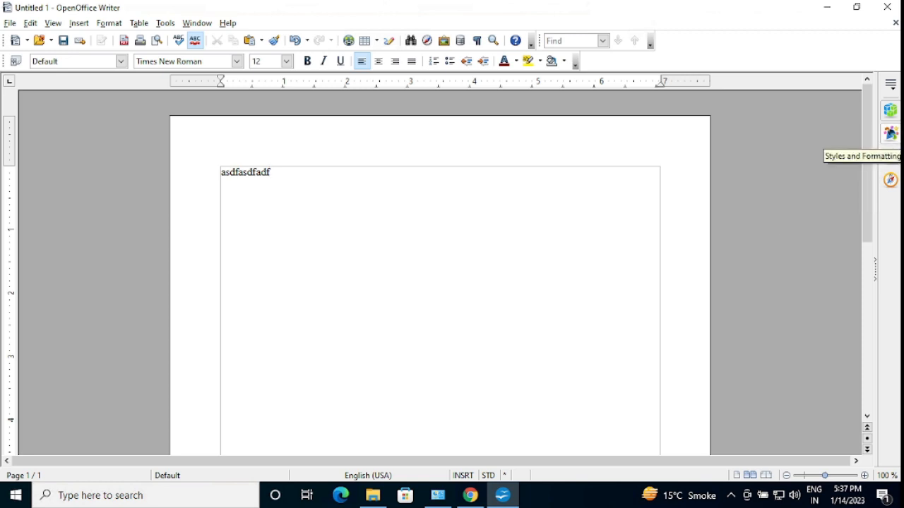
pyautogui.click(887, 7)
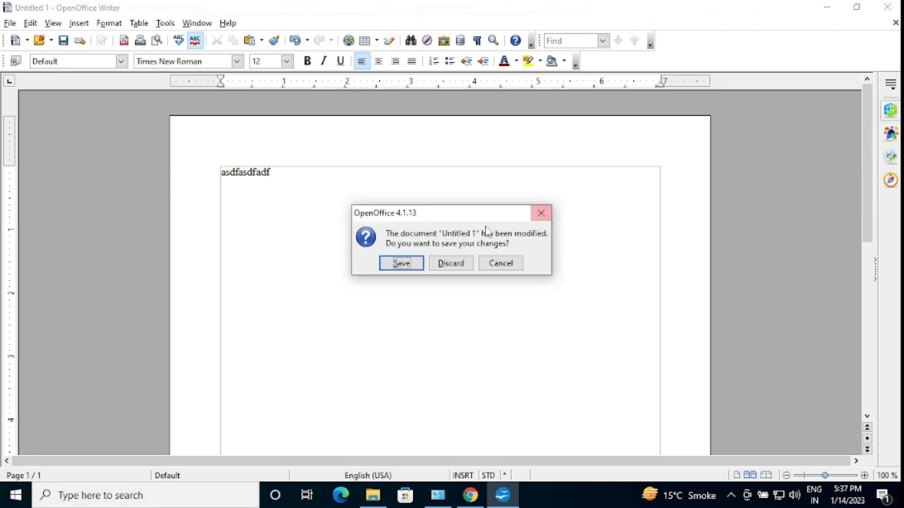
pyautogui.click(449, 263)
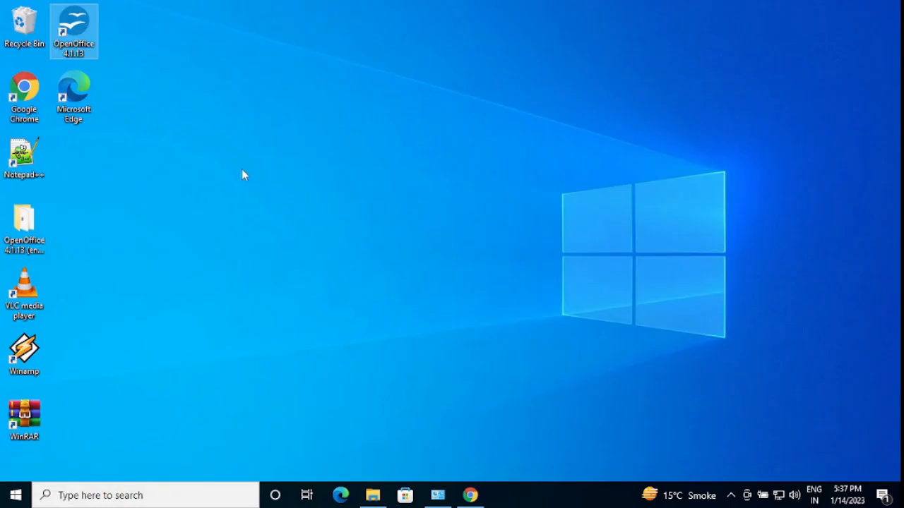
pyautogui.moveTo(226, 189)
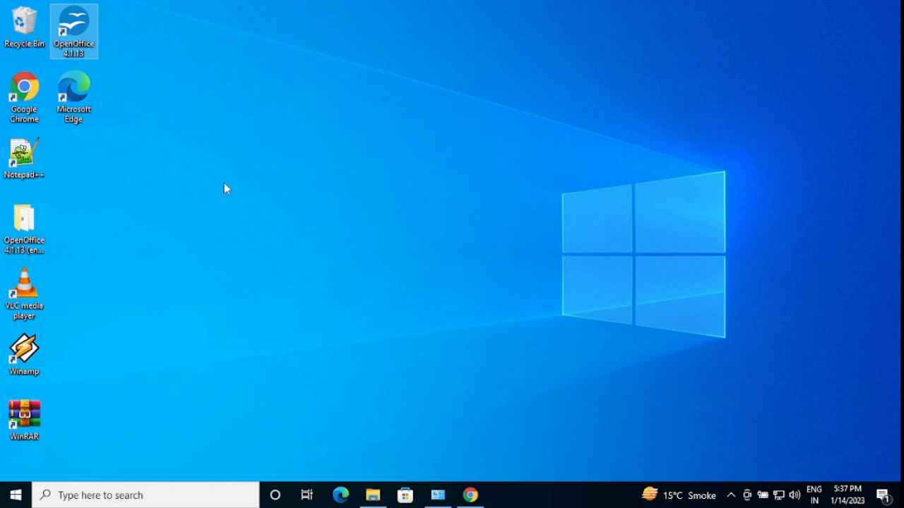
pyautogui.moveTo(390, 144)
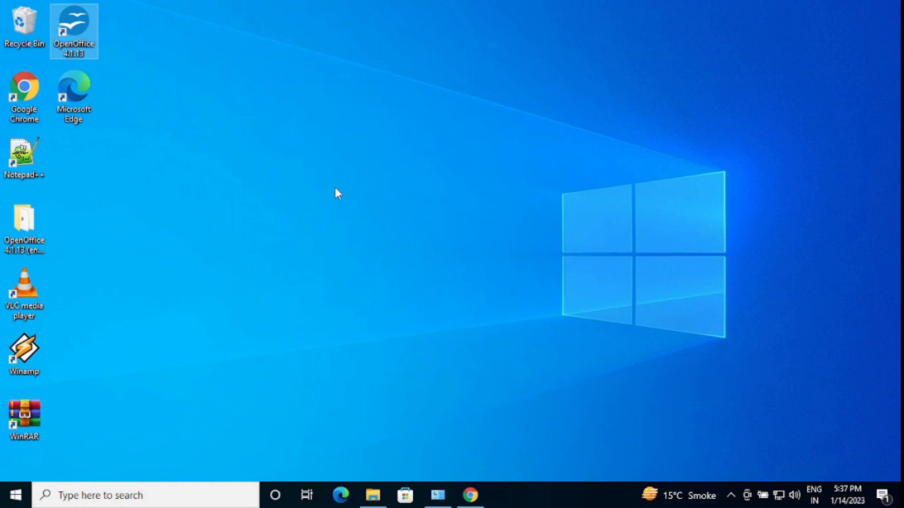
pyautogui.moveTo(237, 111)
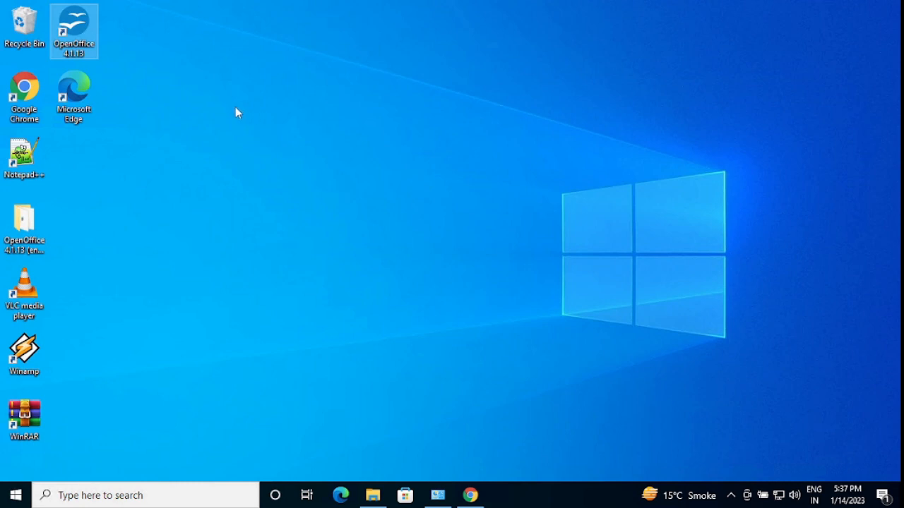
pyautogui.moveTo(240, 128)
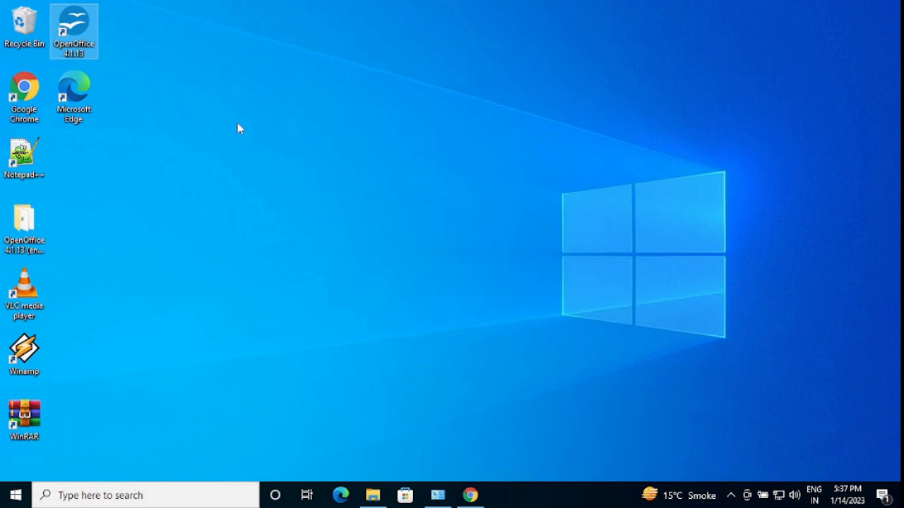